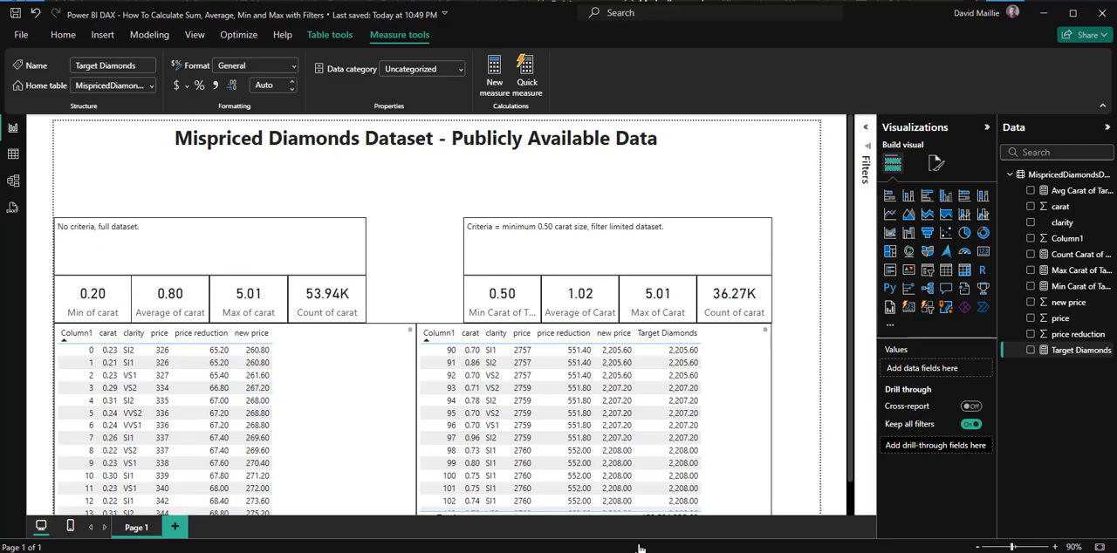
# Step: Select the report title and show the Mispriced Diamonds table's options, including New measure
pyautogui.click(224, 160)
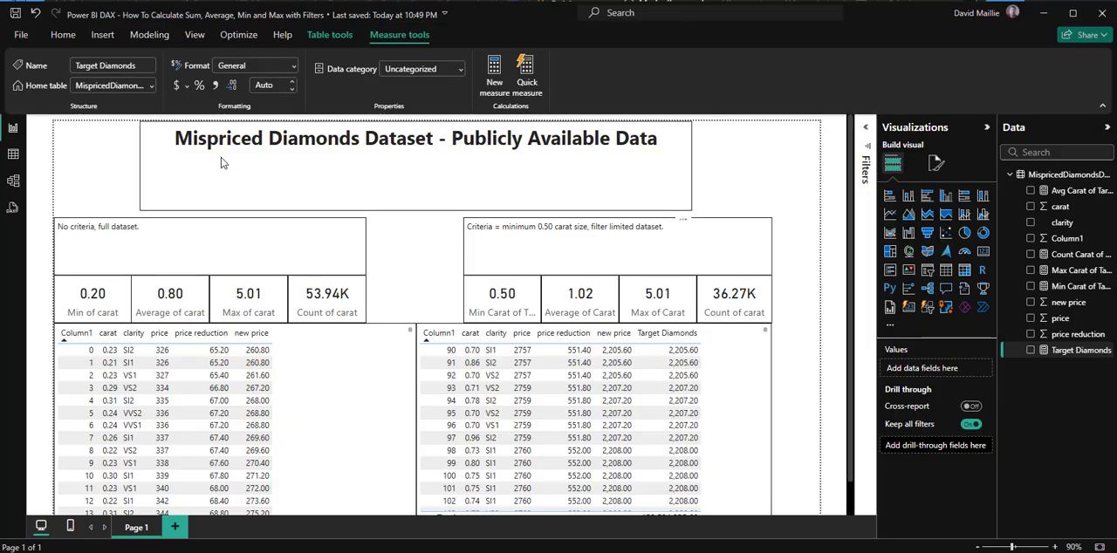
pyautogui.moveTo(314, 166)
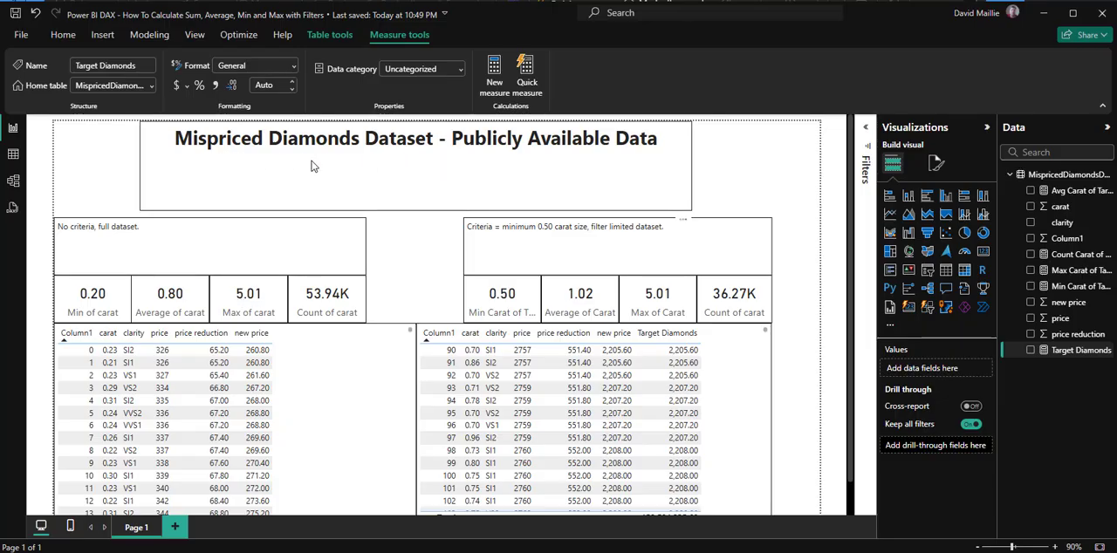
pyautogui.moveTo(410, 171)
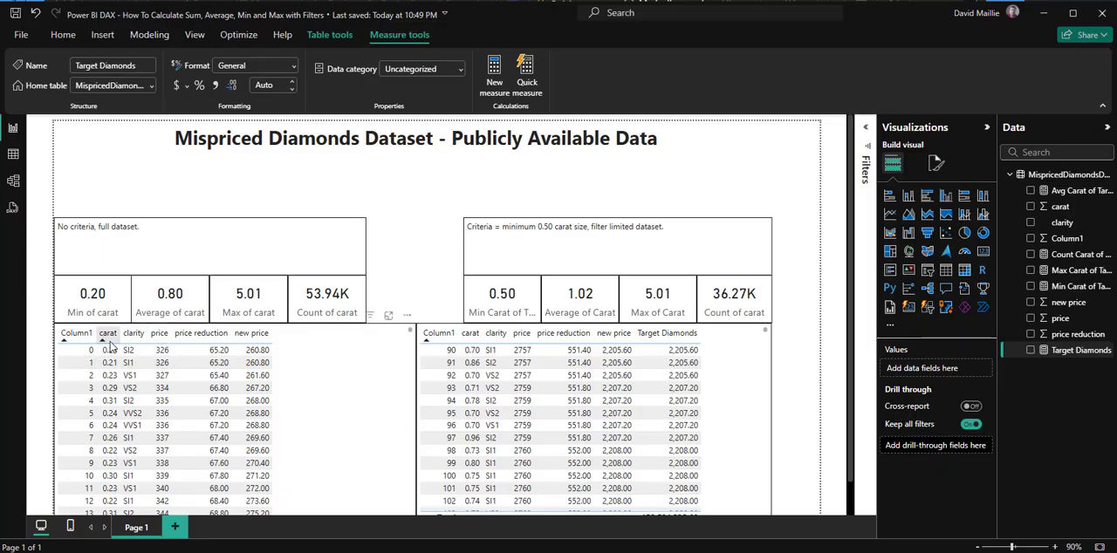
pyautogui.moveTo(1100, 374)
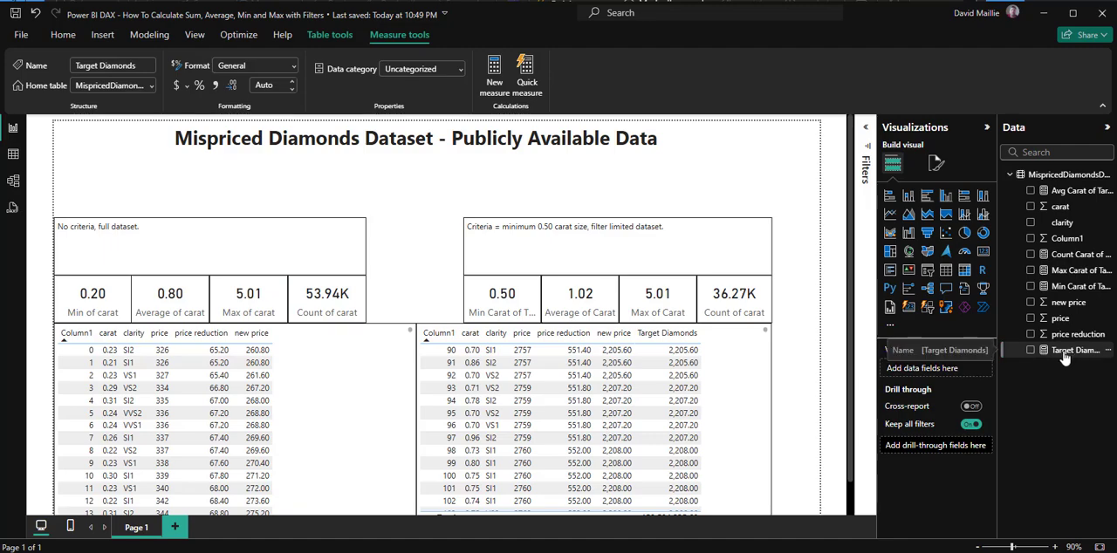
pyautogui.rightClick(1082, 349)
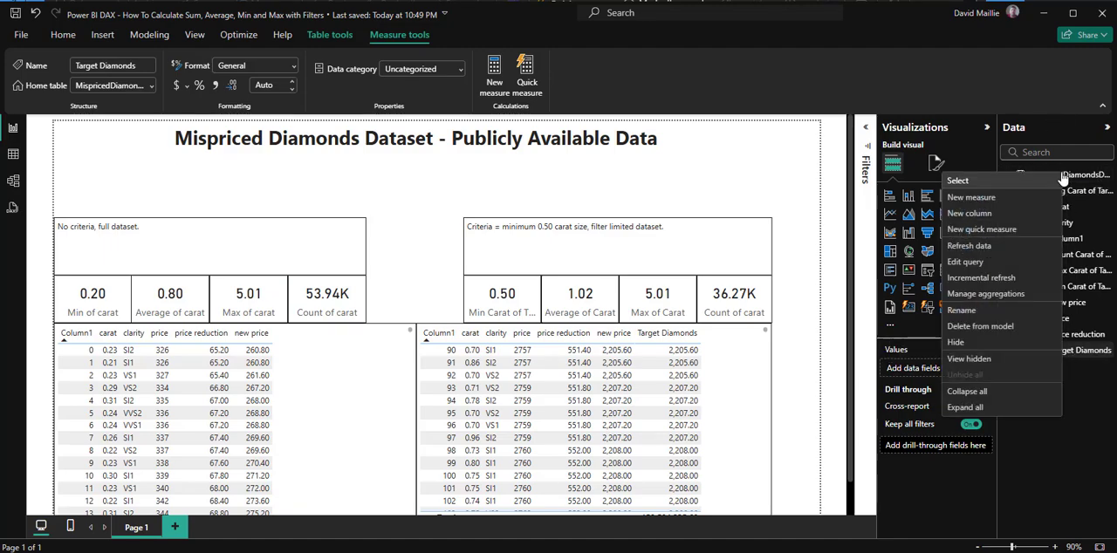
pyautogui.moveTo(1054, 387)
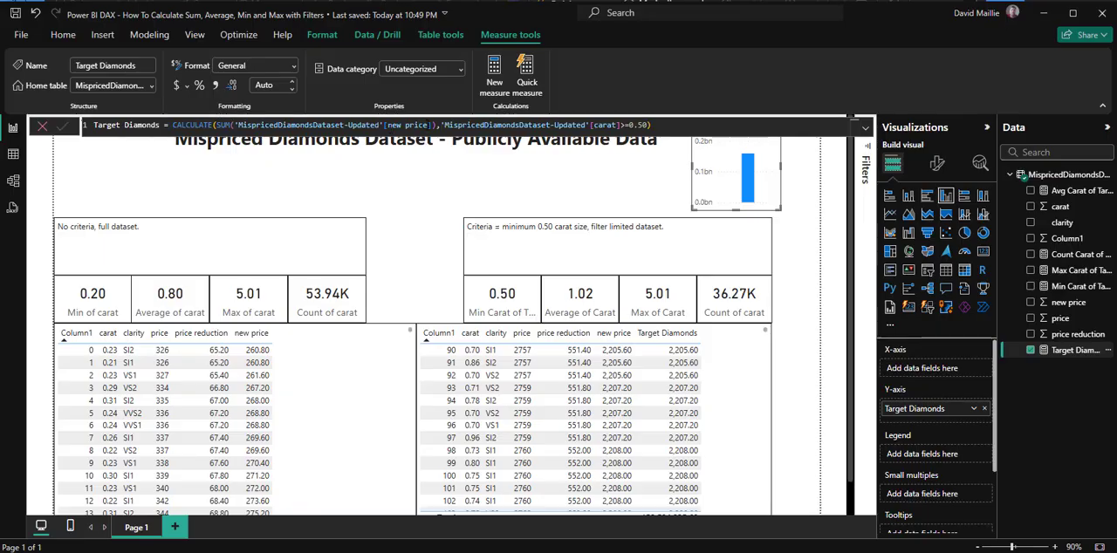
pyautogui.moveTo(1048, 201)
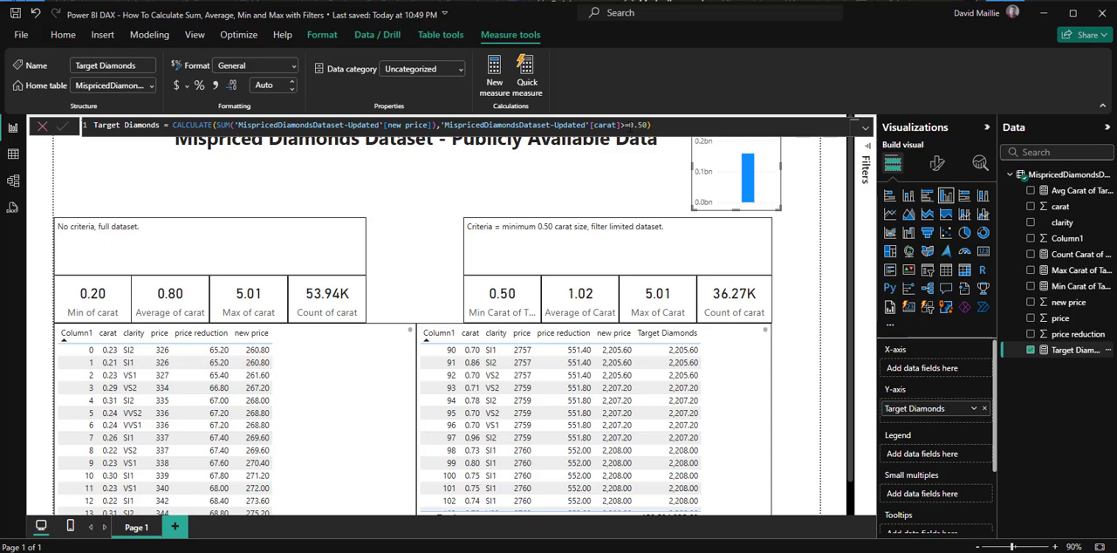
pyautogui.moveTo(403, 185)
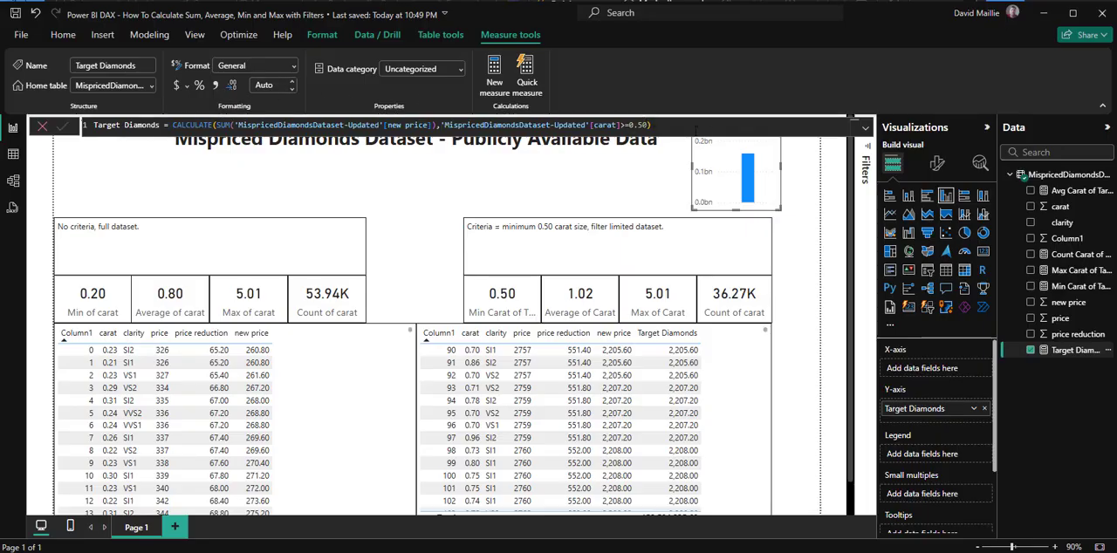
pyautogui.moveTo(59, 157)
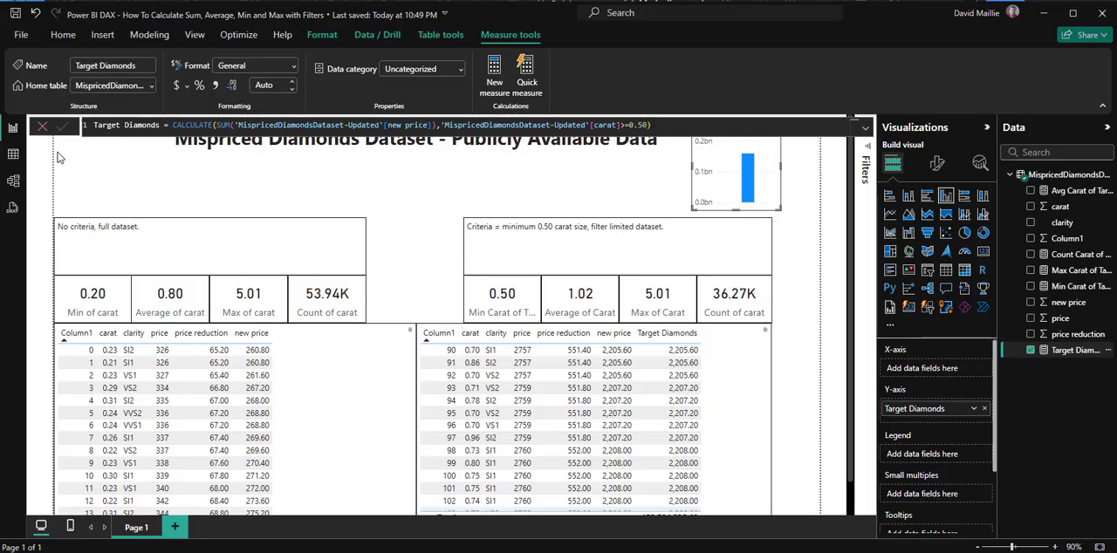
pyautogui.moveTo(63, 126)
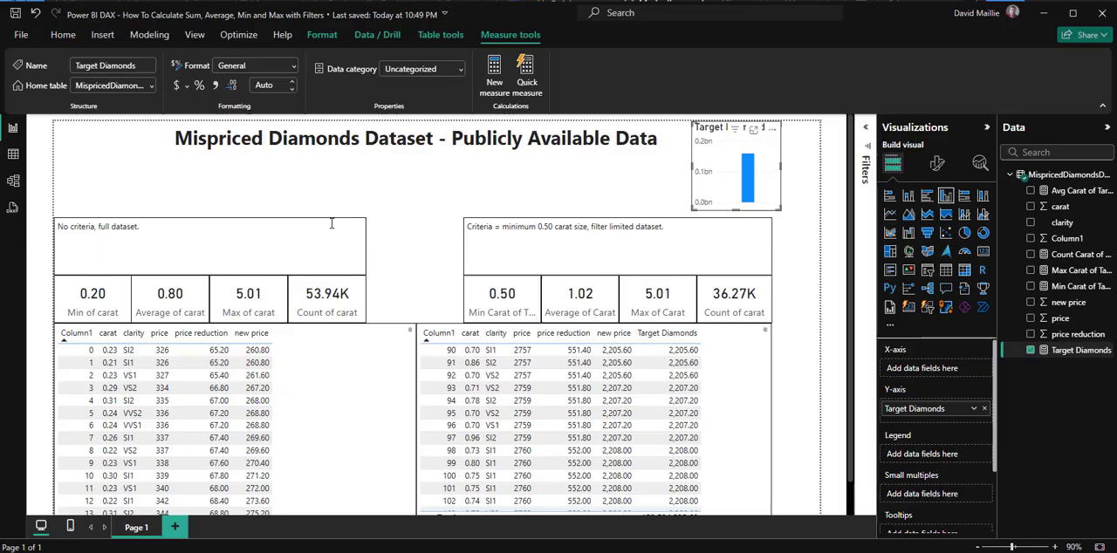
pyautogui.moveTo(300, 348)
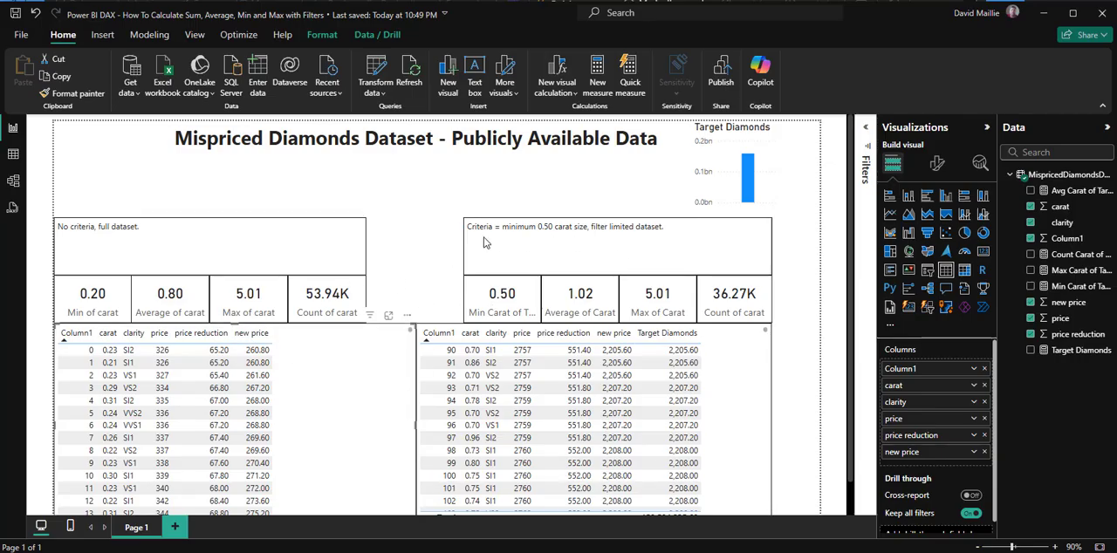
# Step: Select the small Target Diamonds column chart next to the report title
pyautogui.click(747, 175)
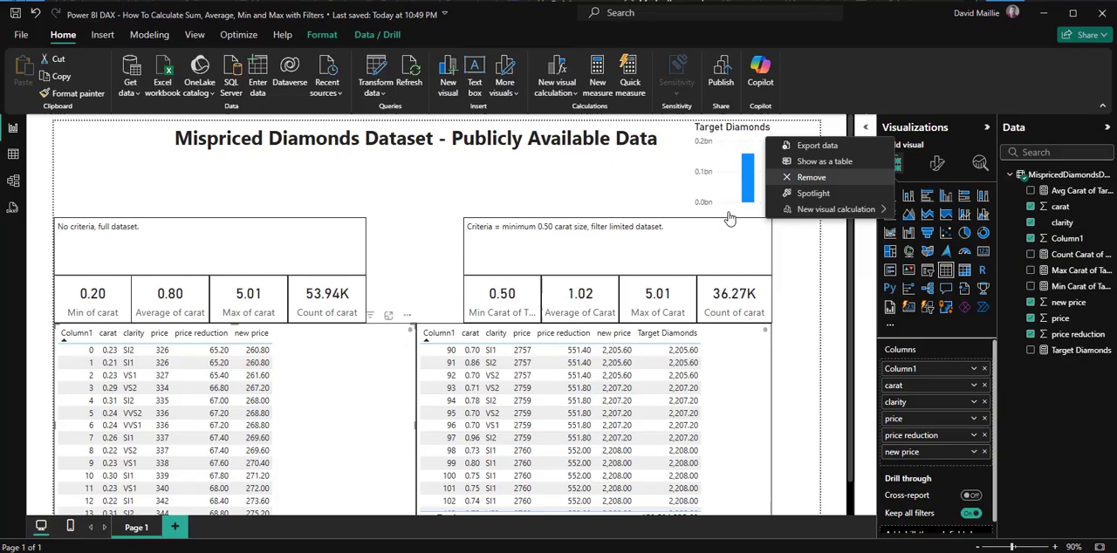
# Step: Delete the Target Diamonds chart, leaving the title, summary cards and tables
pyautogui.click(810, 178)
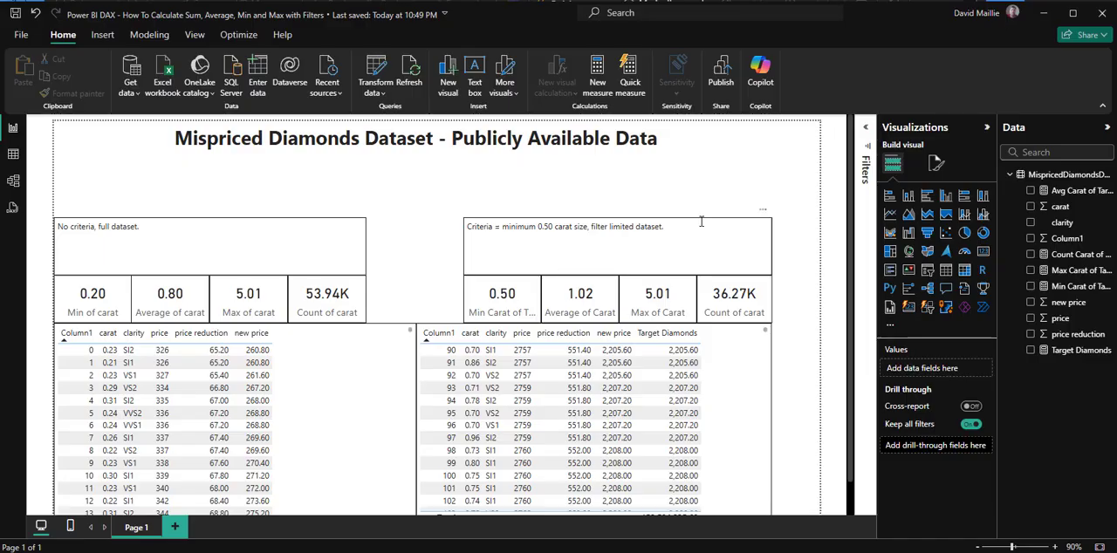
pyautogui.moveTo(513, 307)
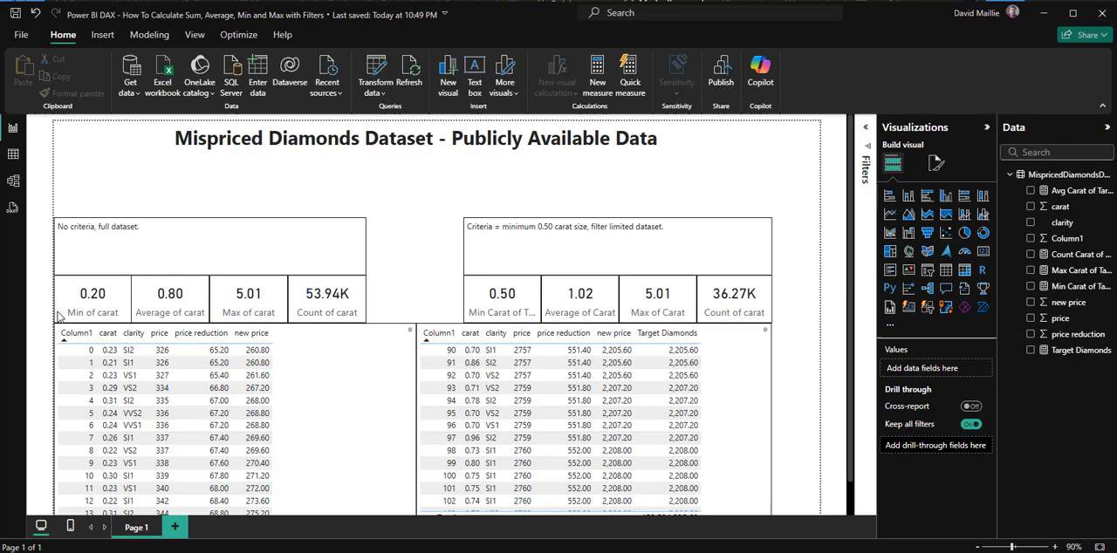
pyautogui.moveTo(220, 318)
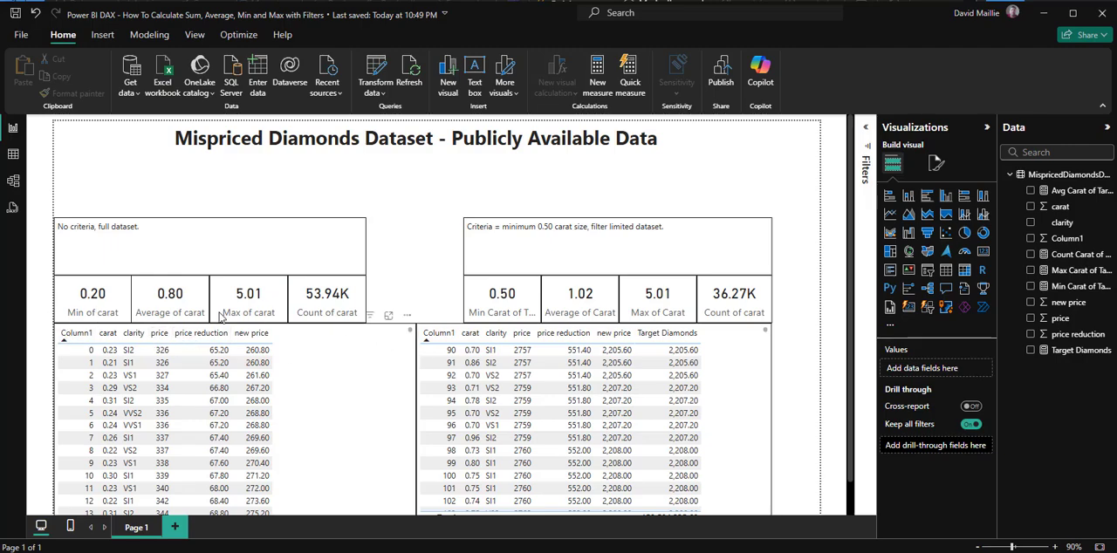
pyautogui.moveTo(451, 339)
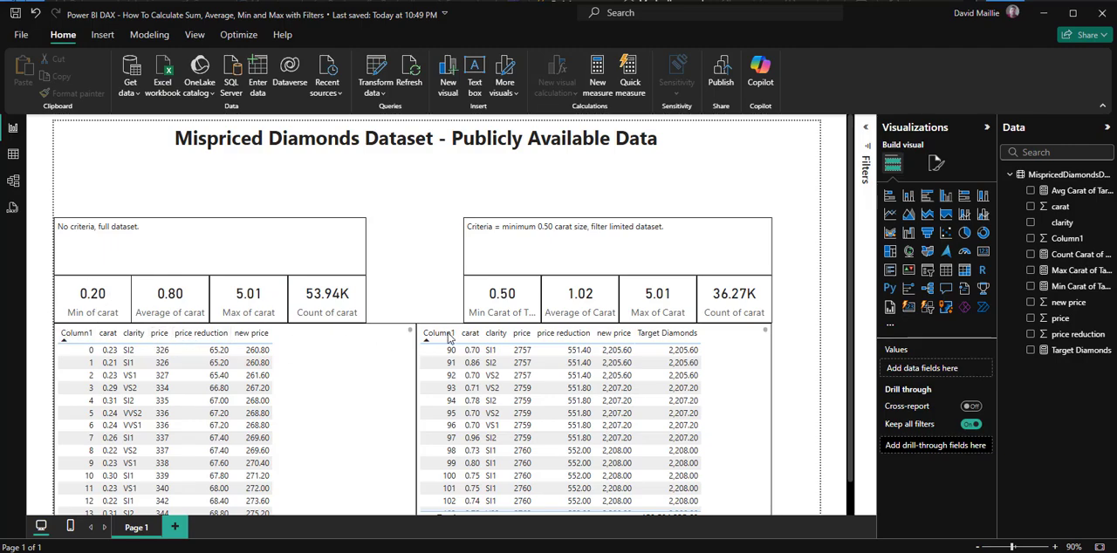
pyautogui.moveTo(983, 252)
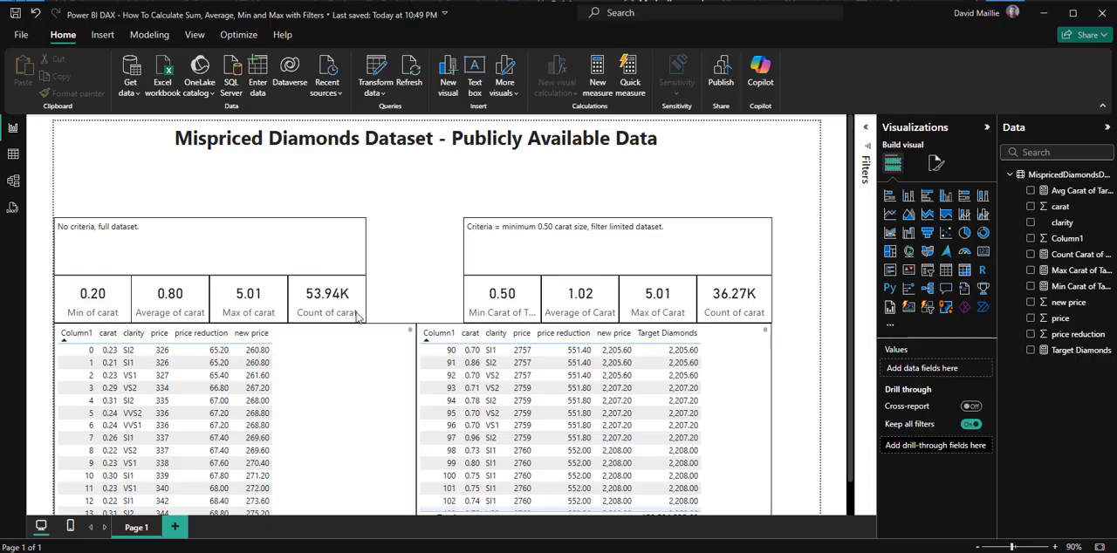
pyautogui.moveTo(891, 271)
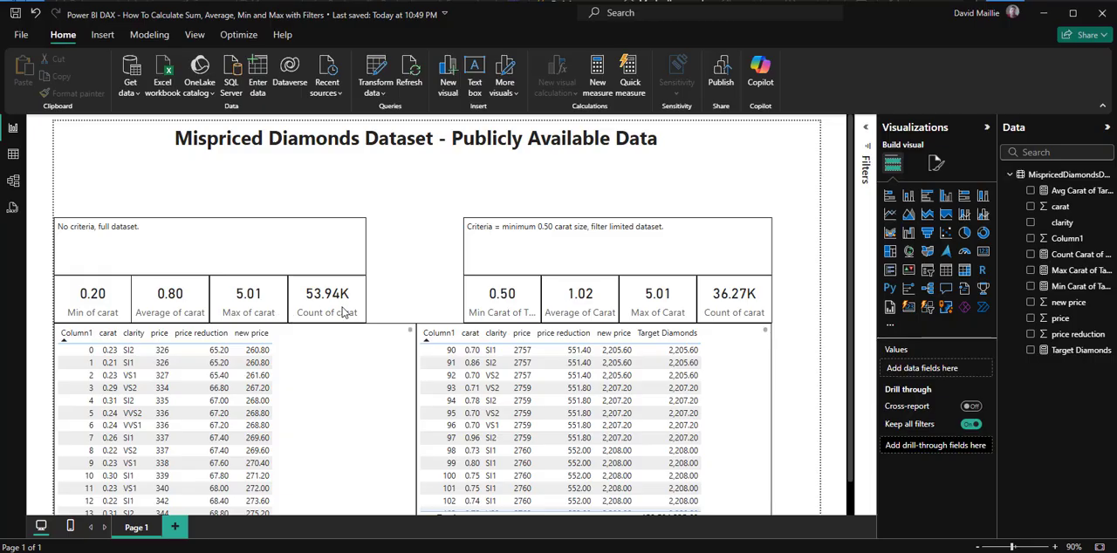
pyautogui.moveTo(328, 279)
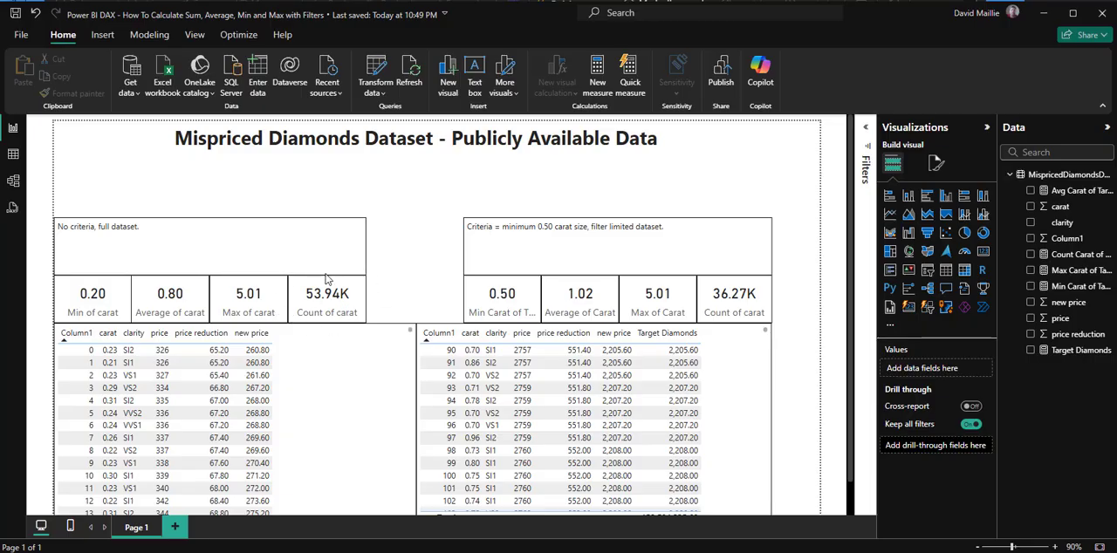
pyautogui.moveTo(338, 301)
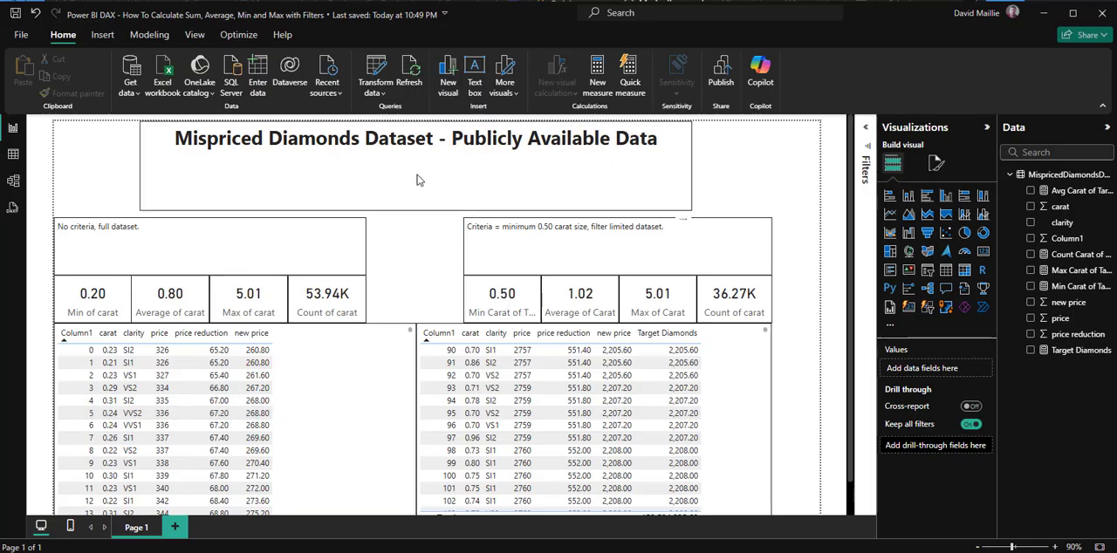
pyautogui.moveTo(581, 211)
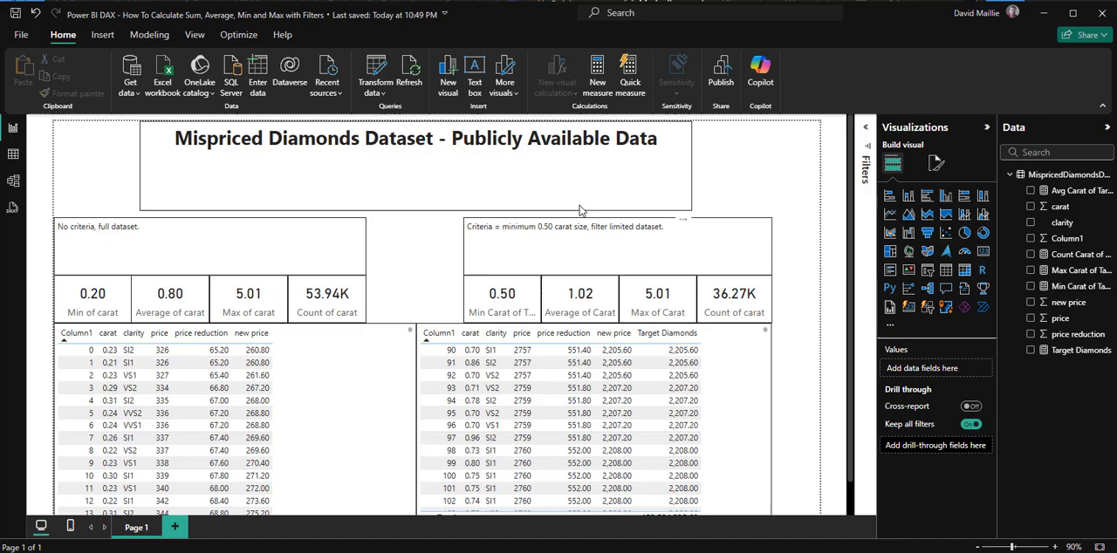
pyautogui.moveTo(1079, 349)
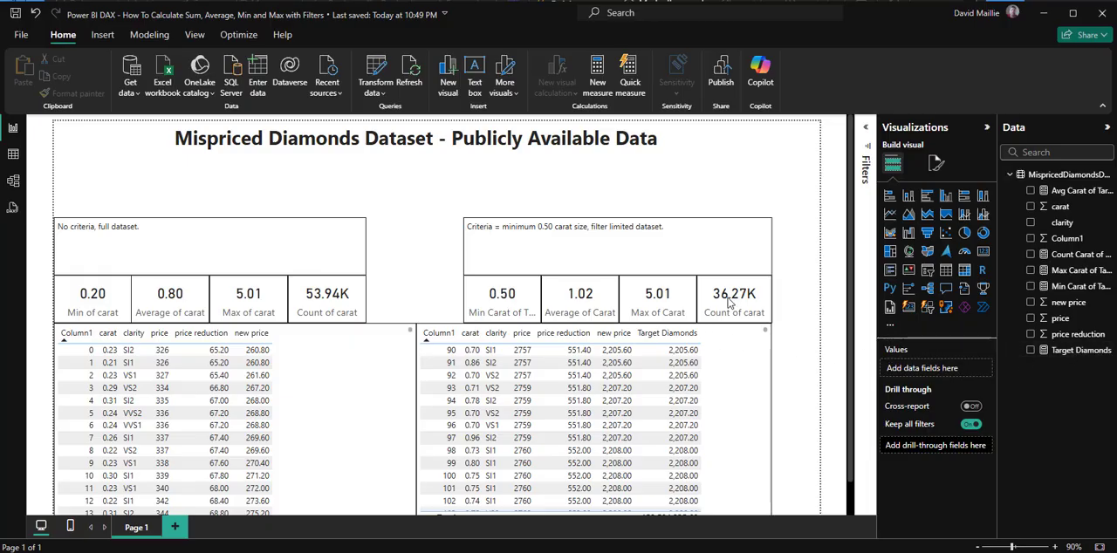
pyautogui.moveTo(768, 290)
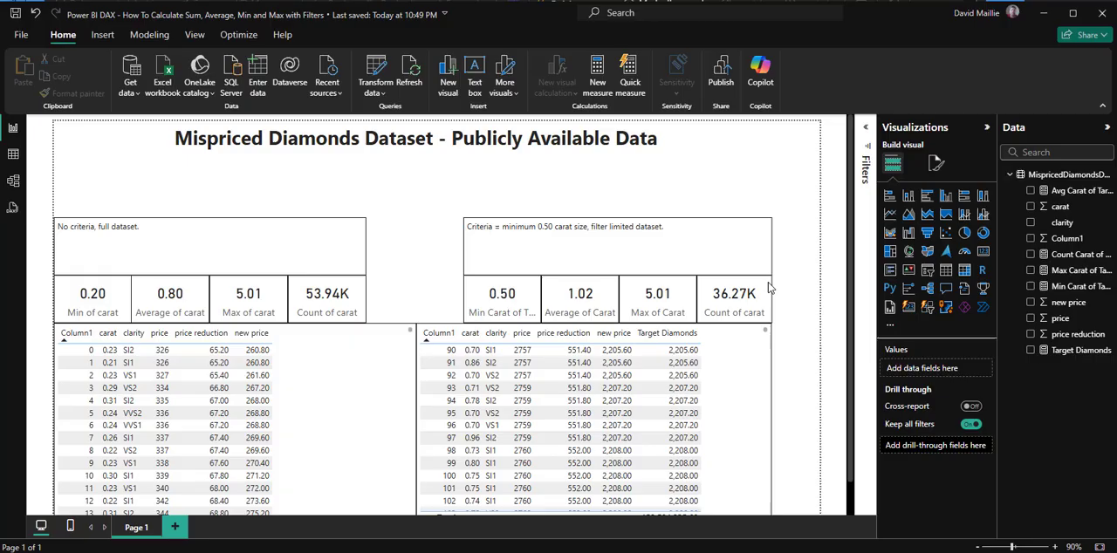
pyautogui.moveTo(747, 304)
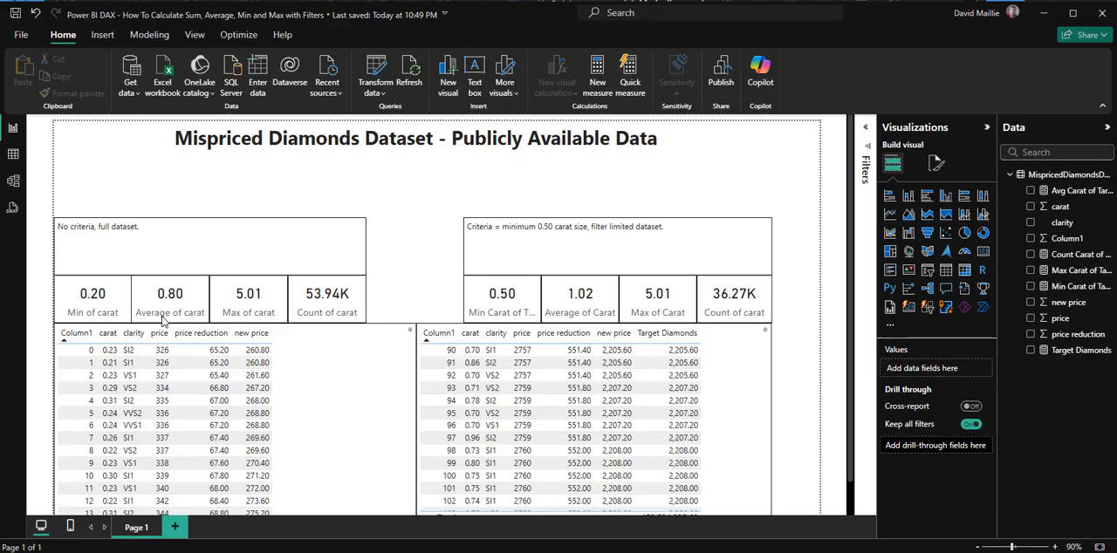
pyautogui.moveTo(707, 325)
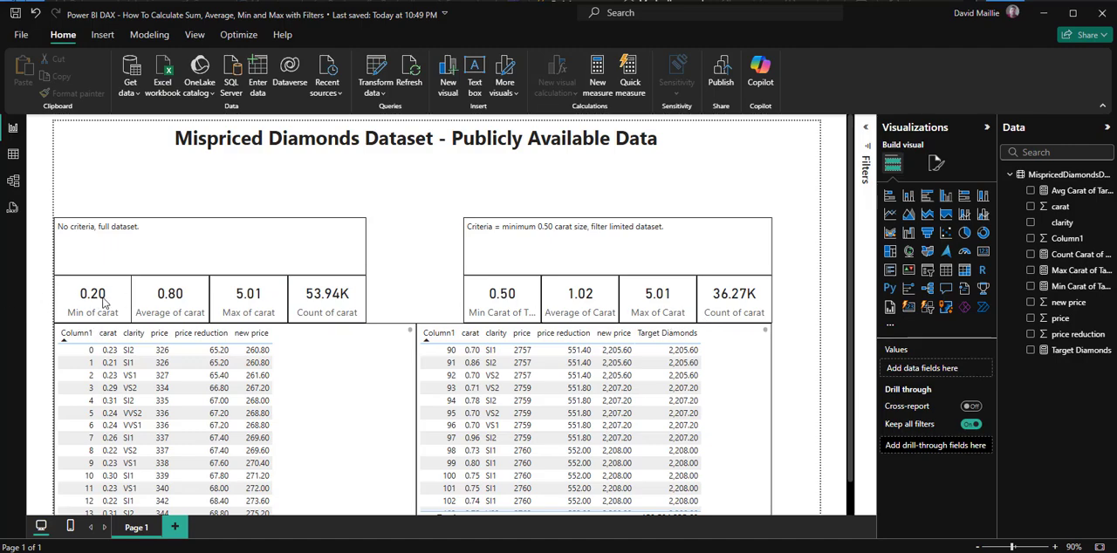
pyautogui.moveTo(330, 342)
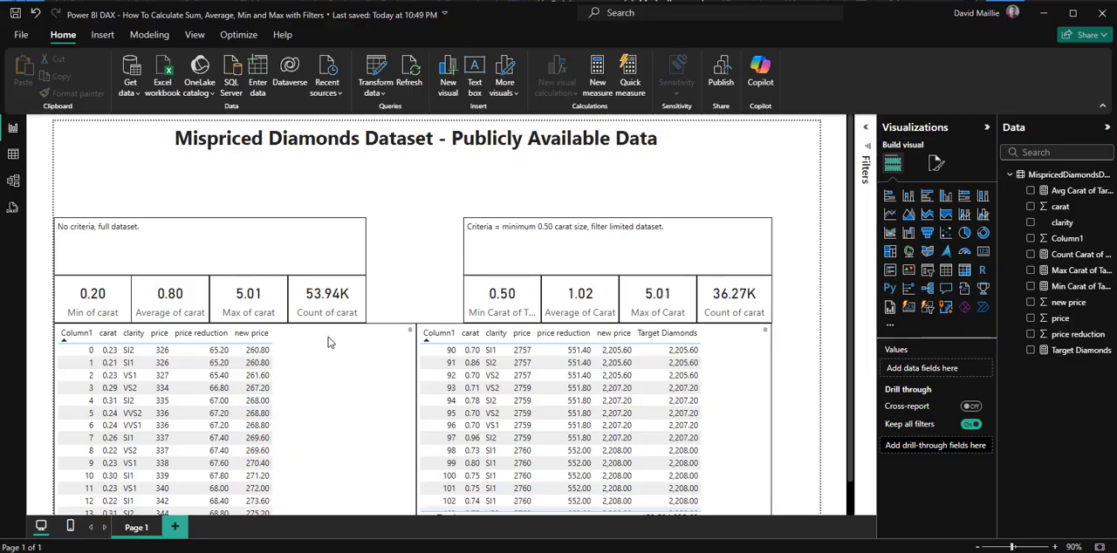
pyautogui.moveTo(520, 307)
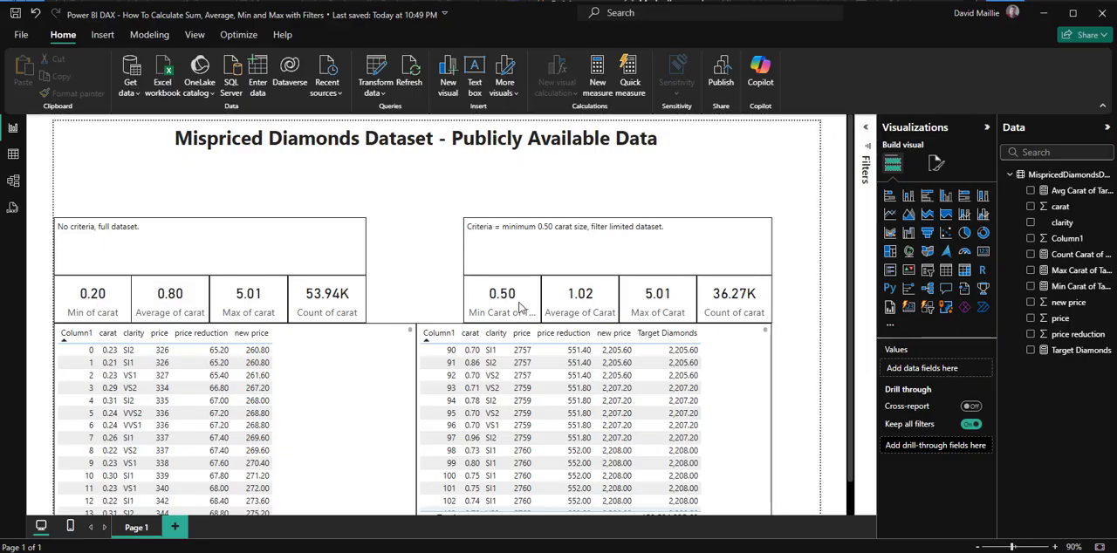
pyautogui.moveTo(532, 300)
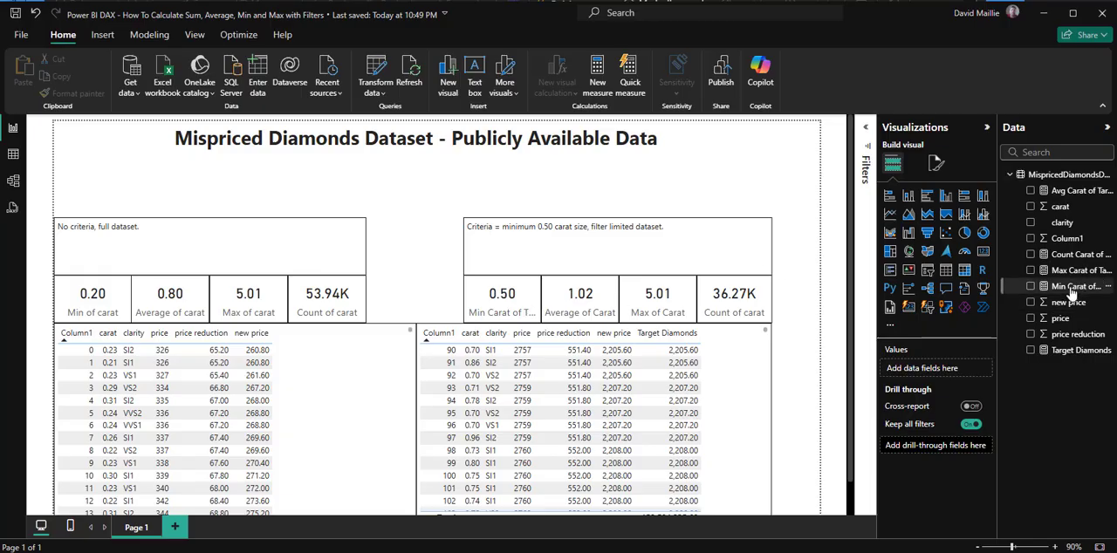
pyautogui.moveTo(1079, 286)
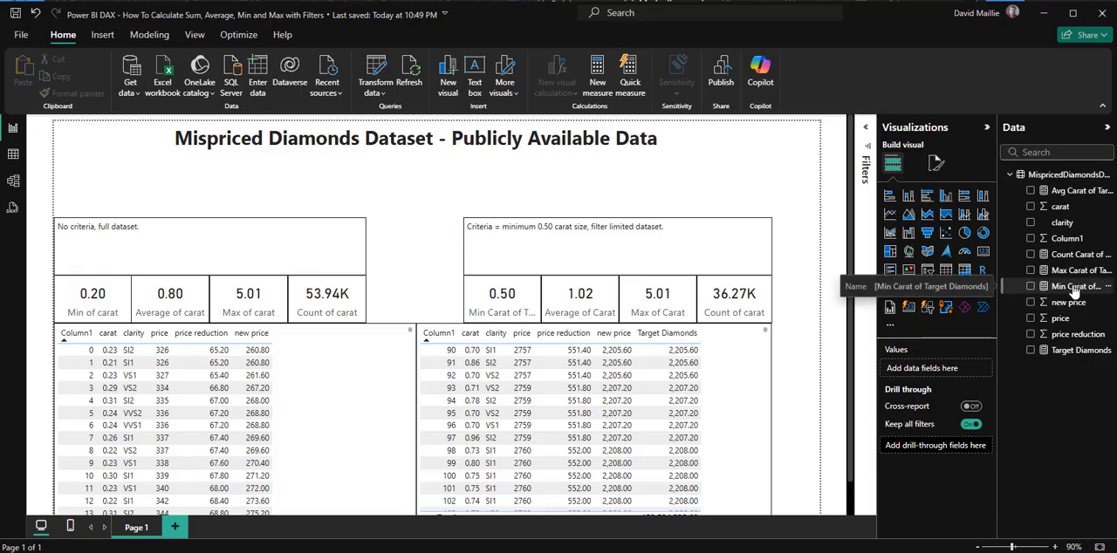
# Step: Show the Min Carat of Target Diamonds formula: CALCULATE MIN carat filtered to carat ≥ 0.5
pyautogui.click(1083, 287)
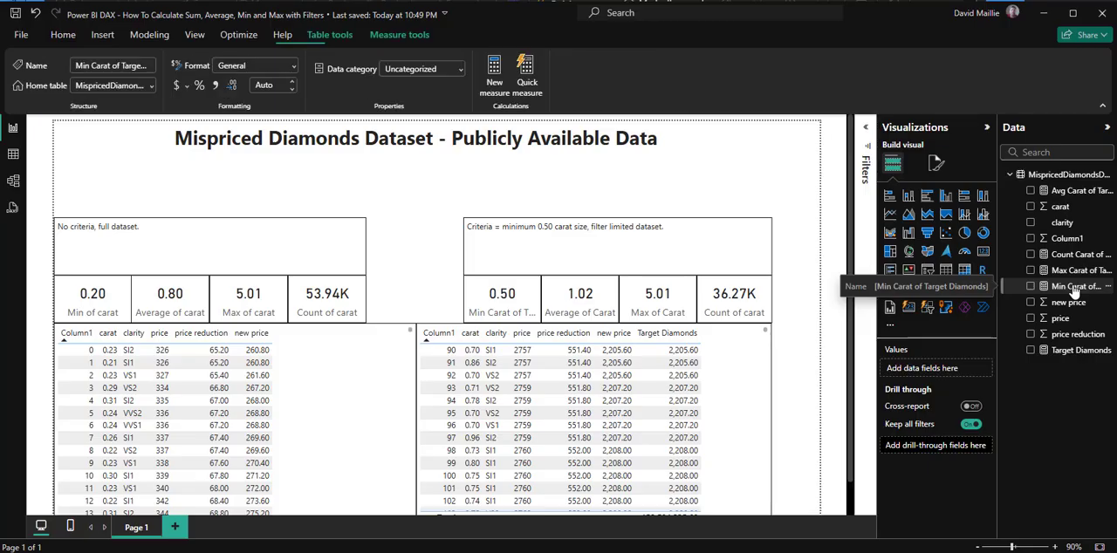
pyautogui.click(1082, 287)
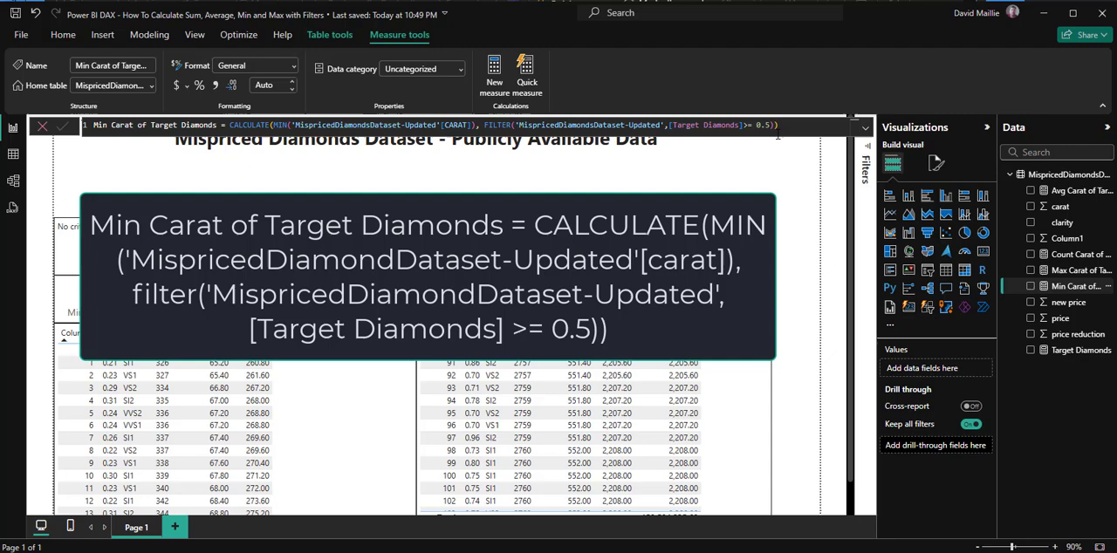
pyautogui.moveTo(977, 316)
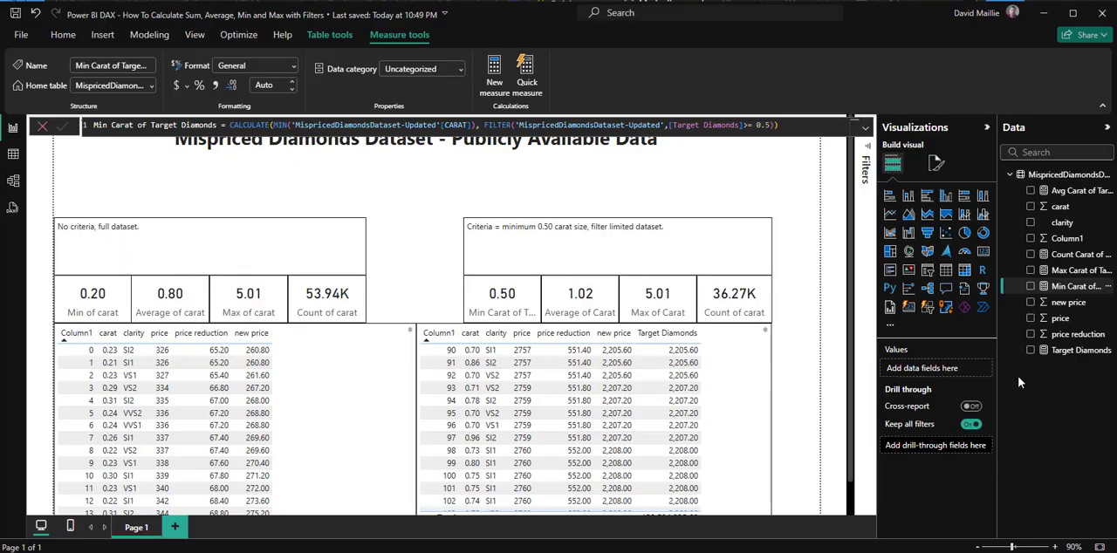
pyautogui.moveTo(109, 349)
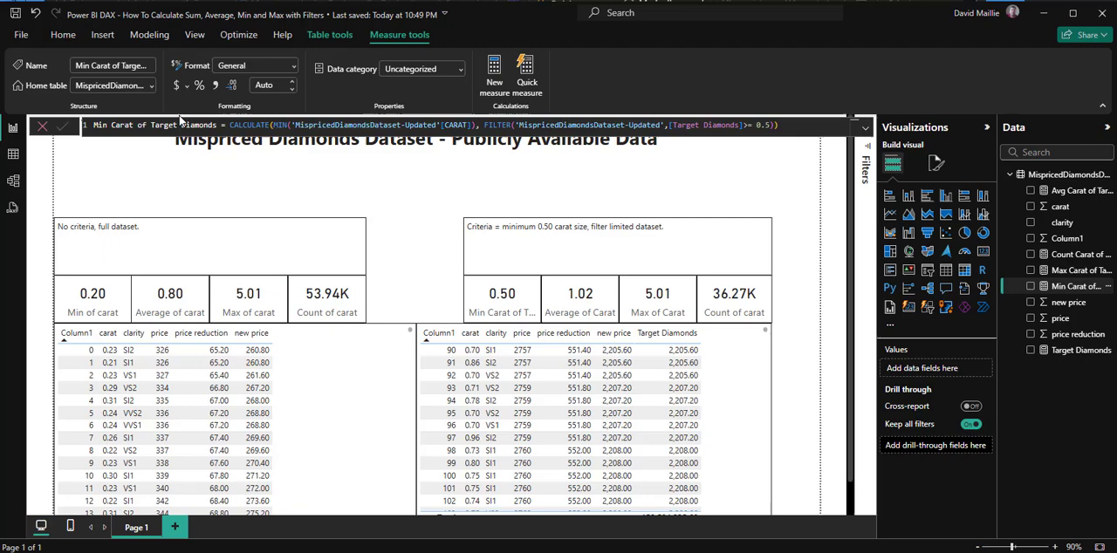
pyautogui.moveTo(465, 271)
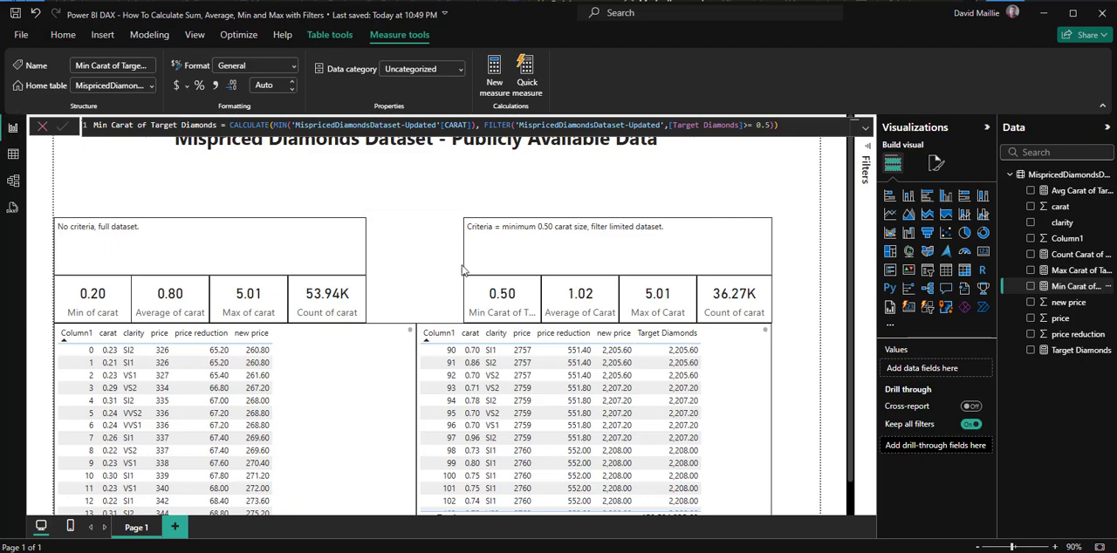
pyautogui.moveTo(718, 395)
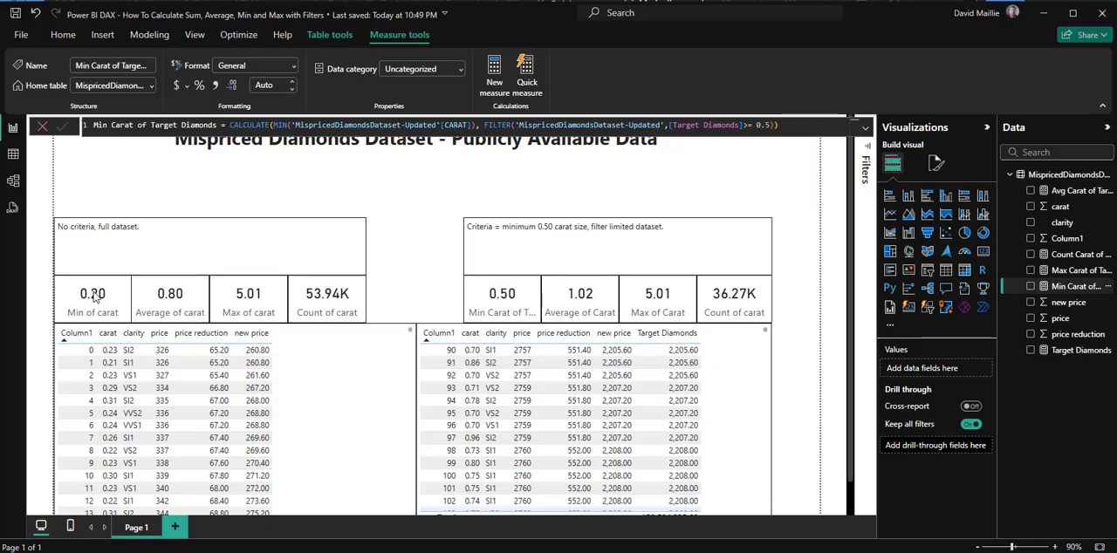
pyautogui.moveTo(381, 283)
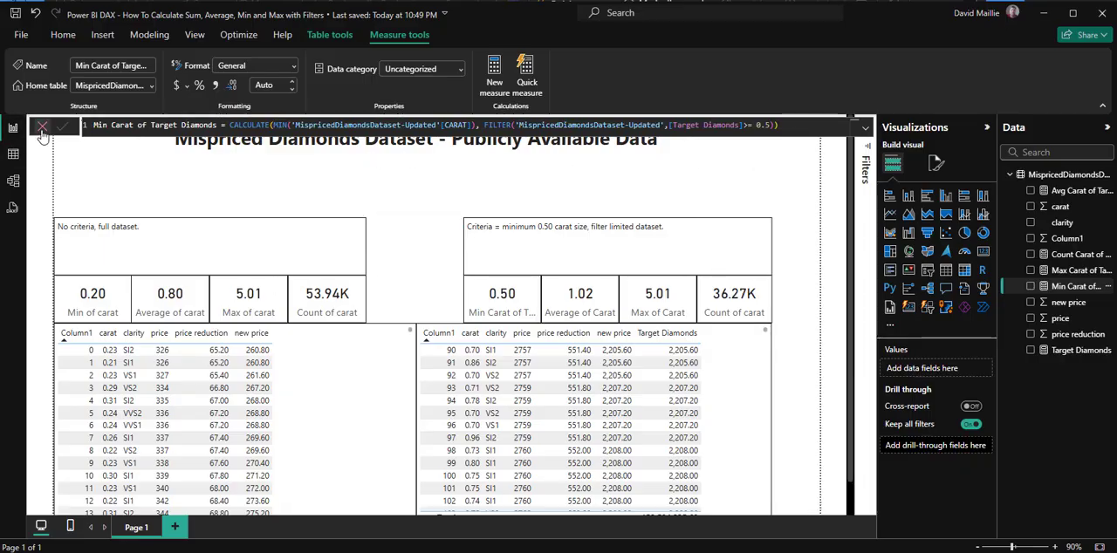
# Step: Return to the report and confirm the cards use plain Average of carat and Min of carat
pyautogui.click(42, 126)
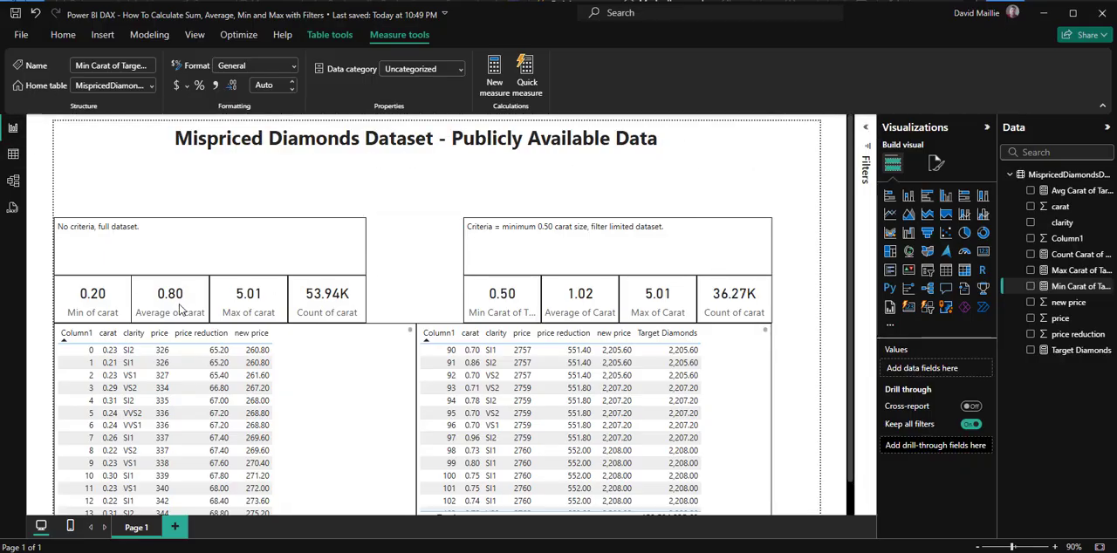
pyautogui.moveTo(186, 297)
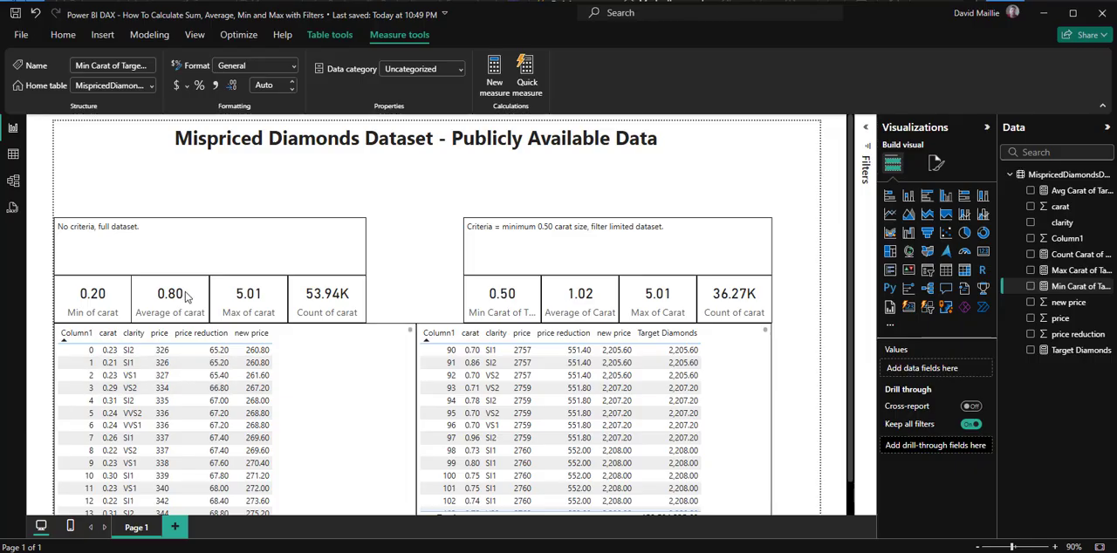
pyautogui.moveTo(966, 381)
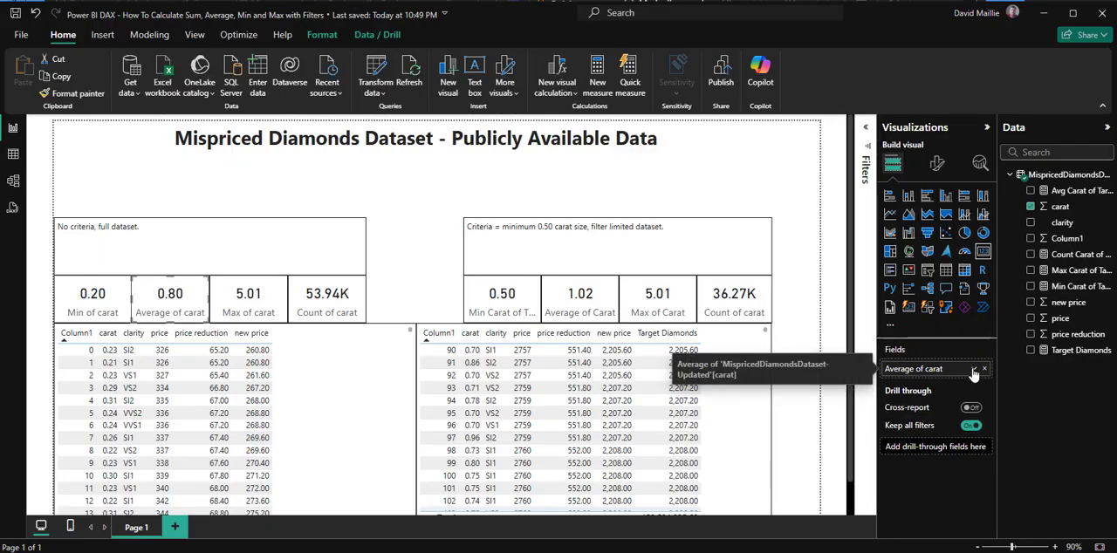
pyautogui.click(985, 368)
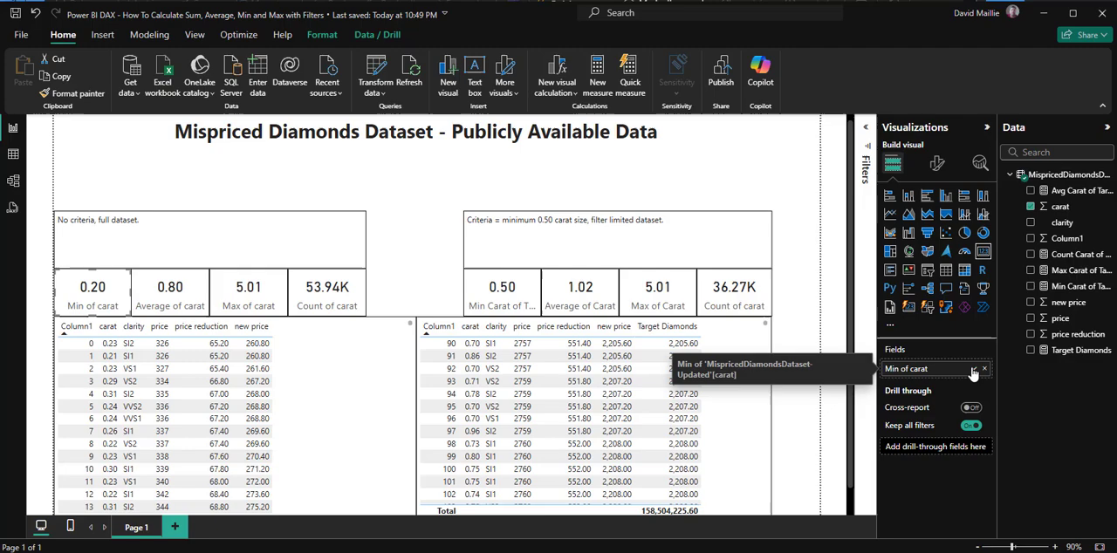
pyautogui.click(974, 368)
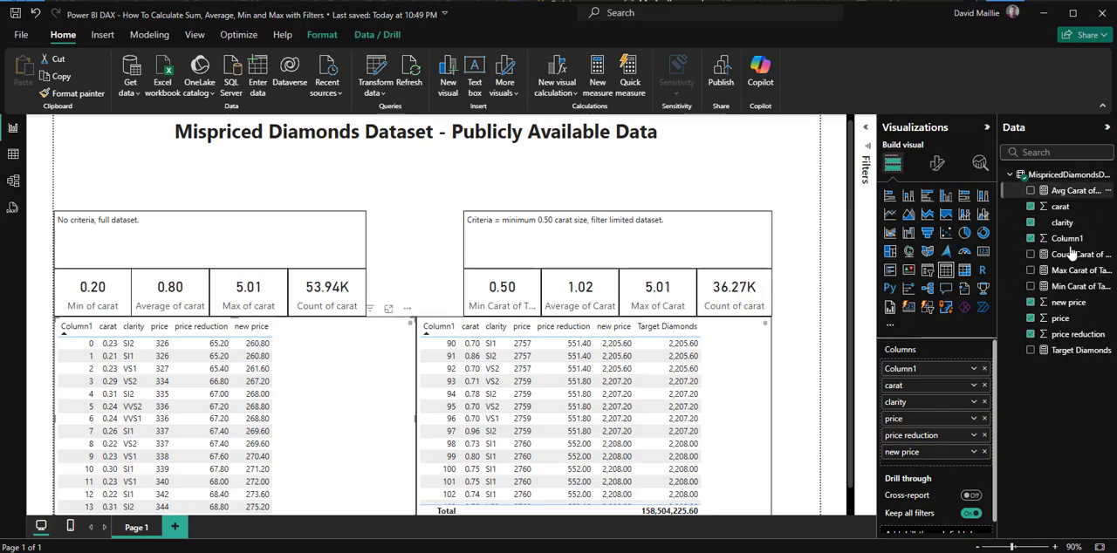
pyautogui.moveTo(1074, 270)
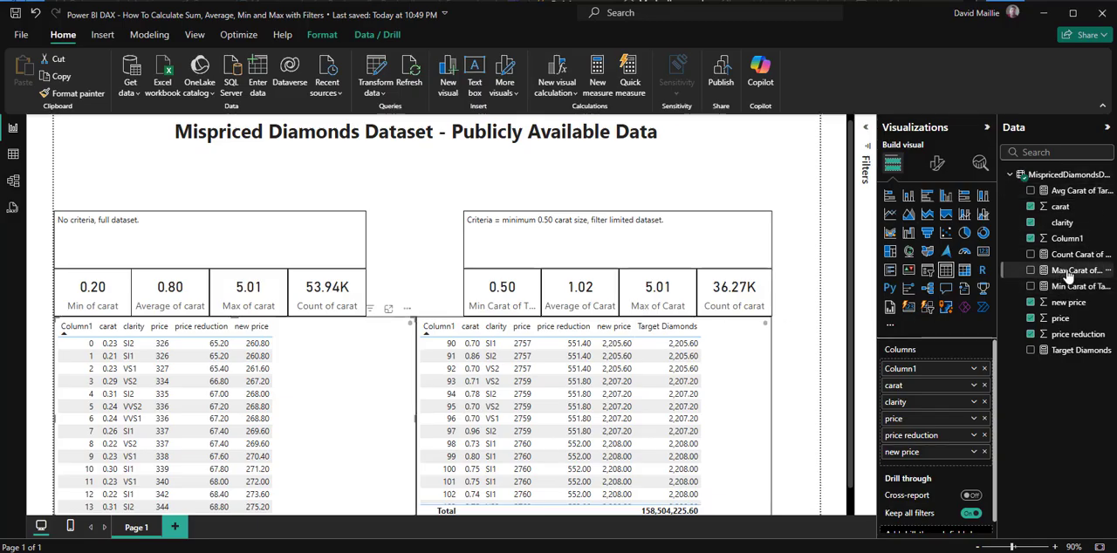
pyautogui.click(1079, 269)
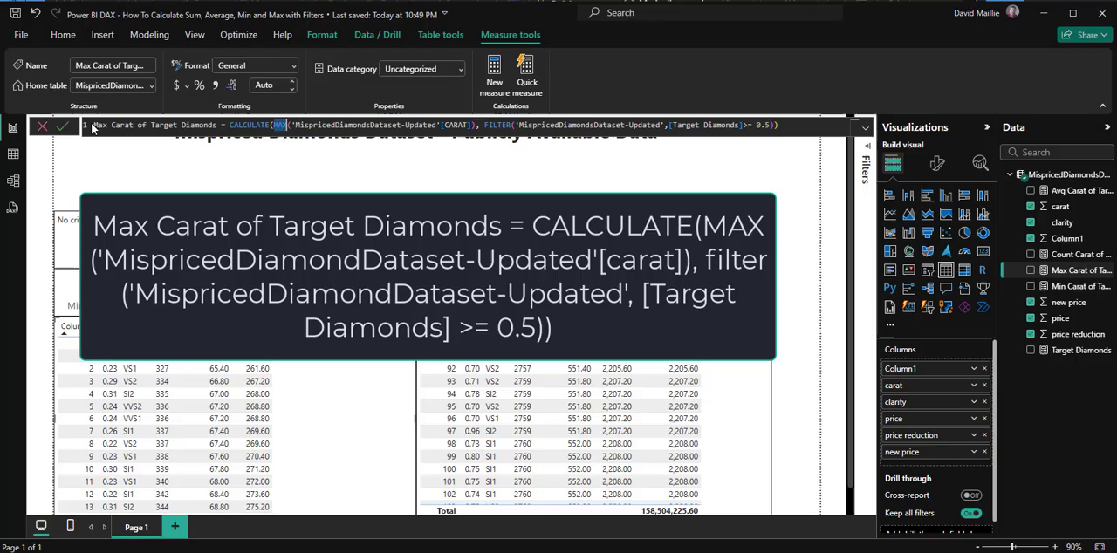
pyautogui.moveTo(532, 159)
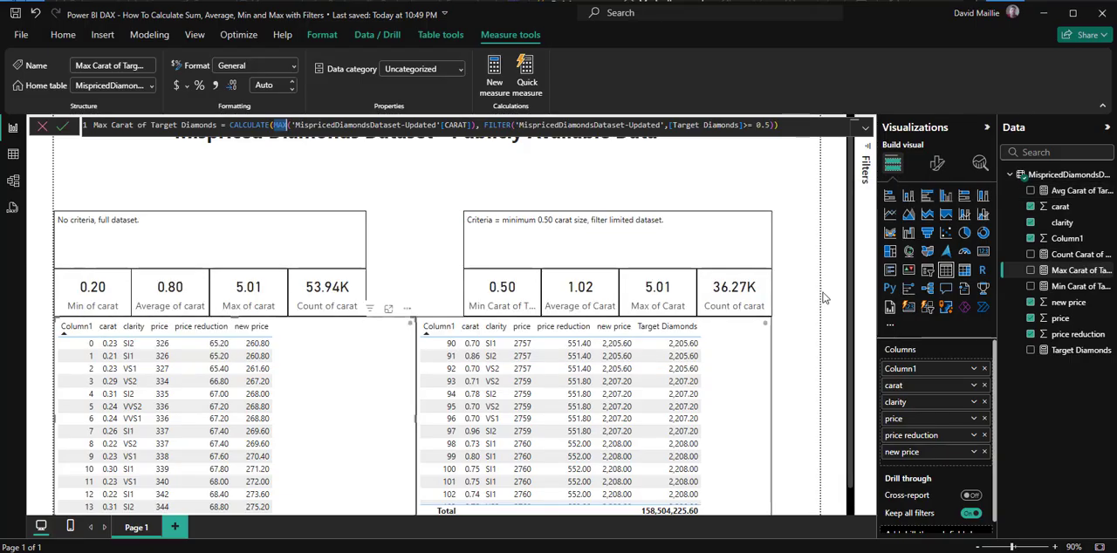
pyautogui.click(1082, 190)
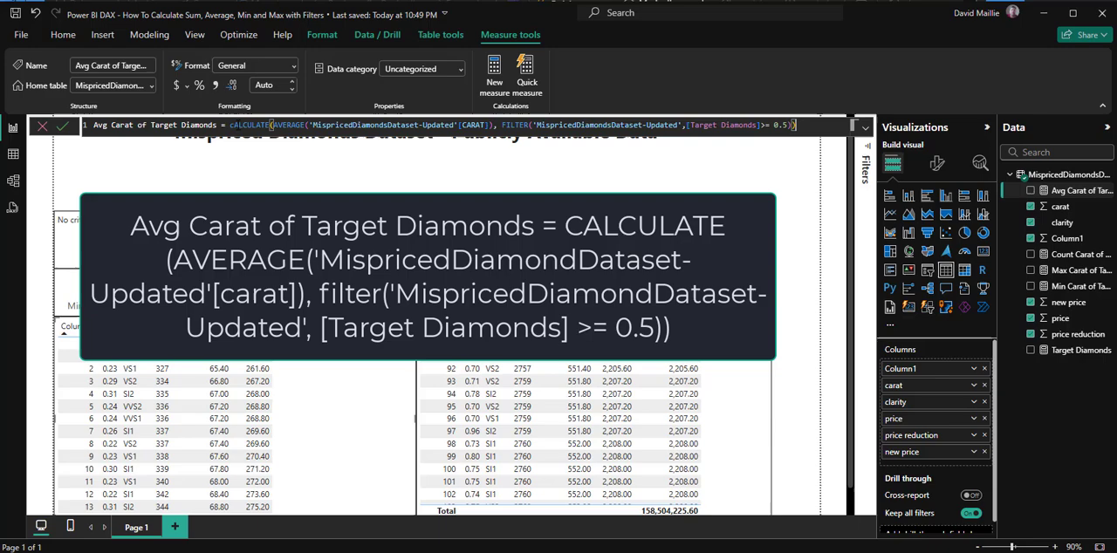
pyautogui.doubleClick(251, 125)
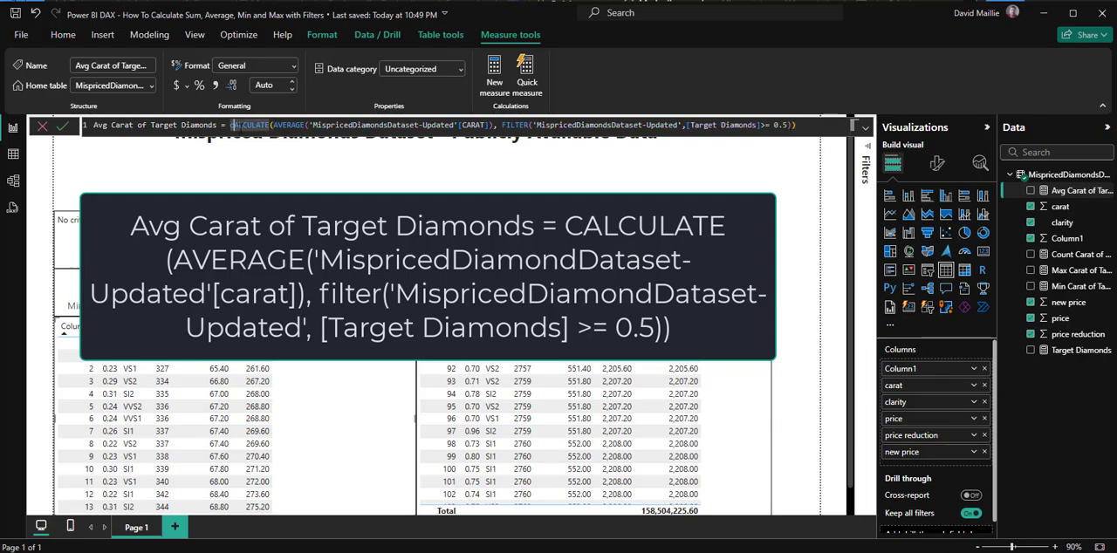
pyautogui.click(254, 125)
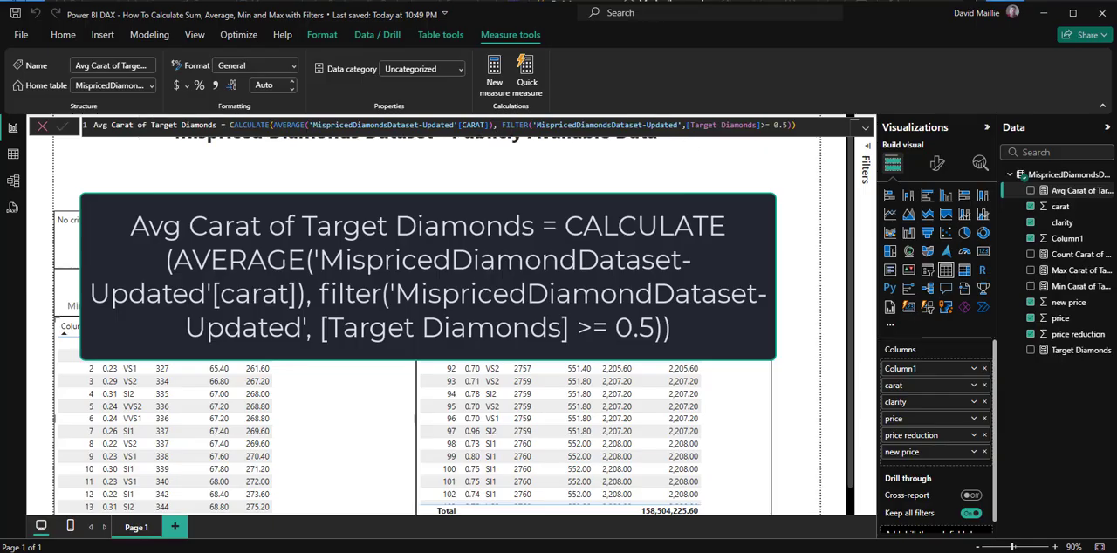
pyautogui.scroll(-3)
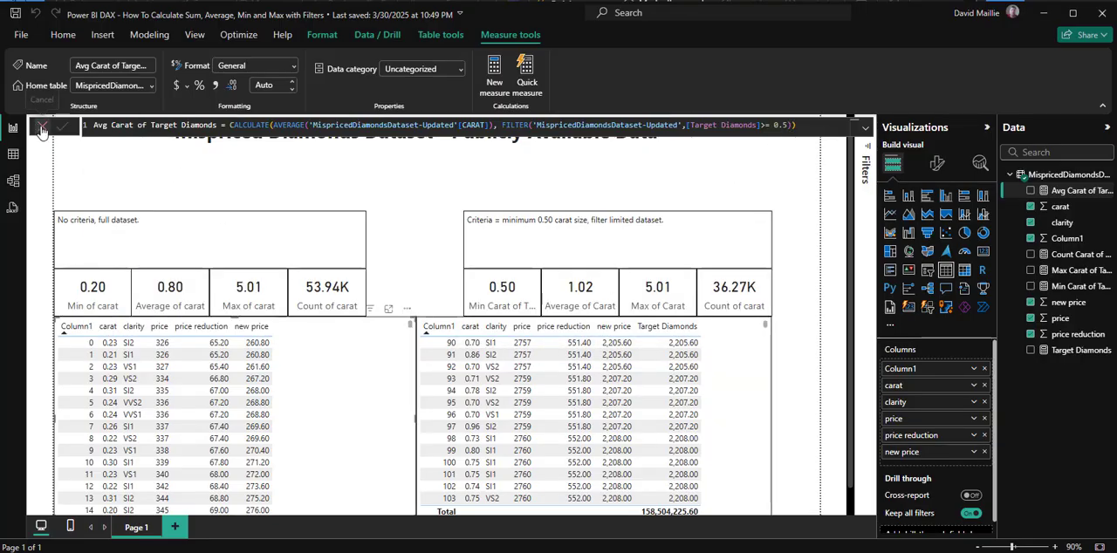
pyautogui.click(41, 126)
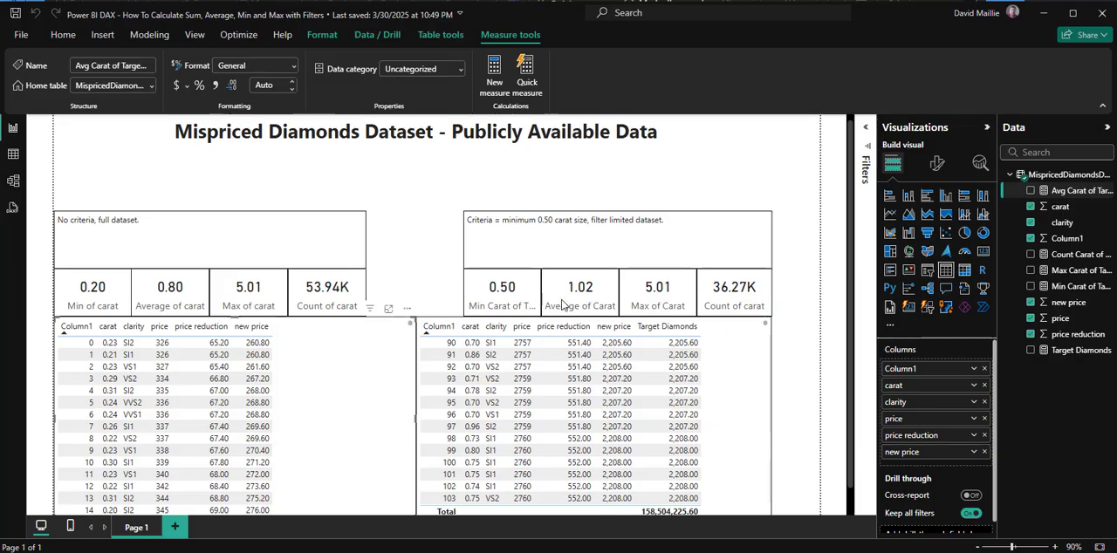
pyautogui.moveTo(531, 311)
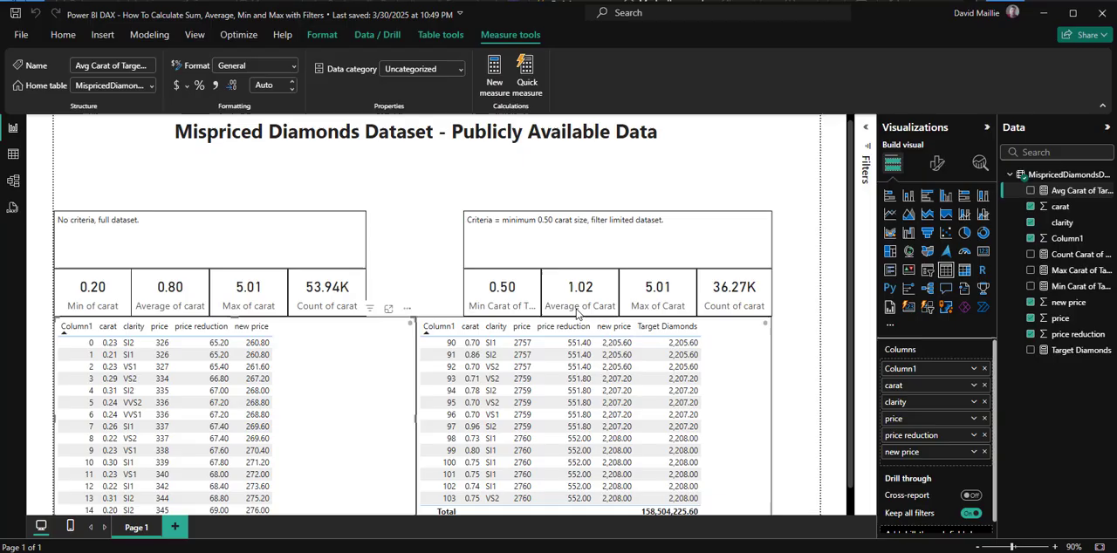
pyautogui.moveTo(665, 304)
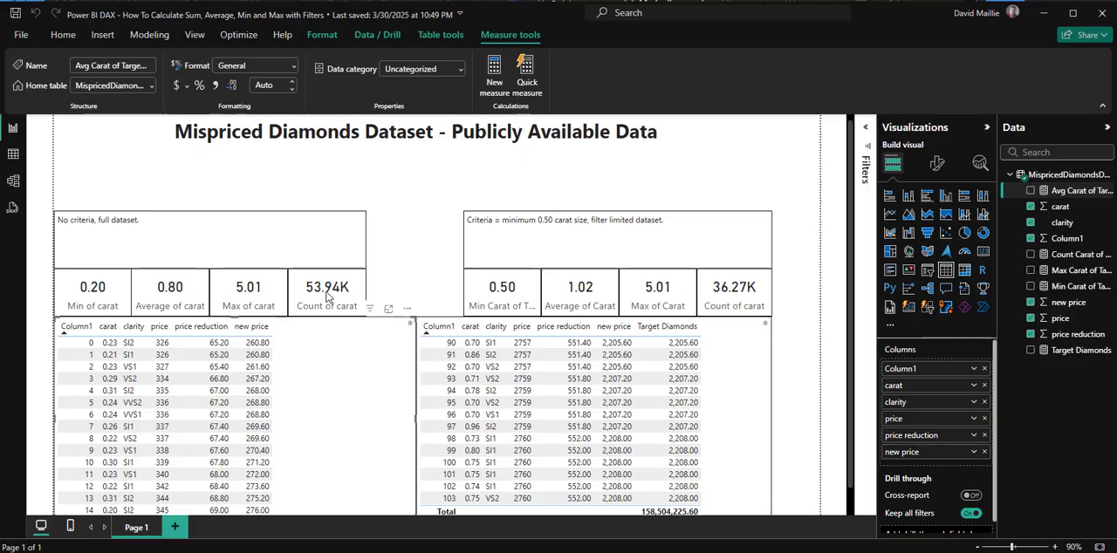
pyautogui.moveTo(384, 359)
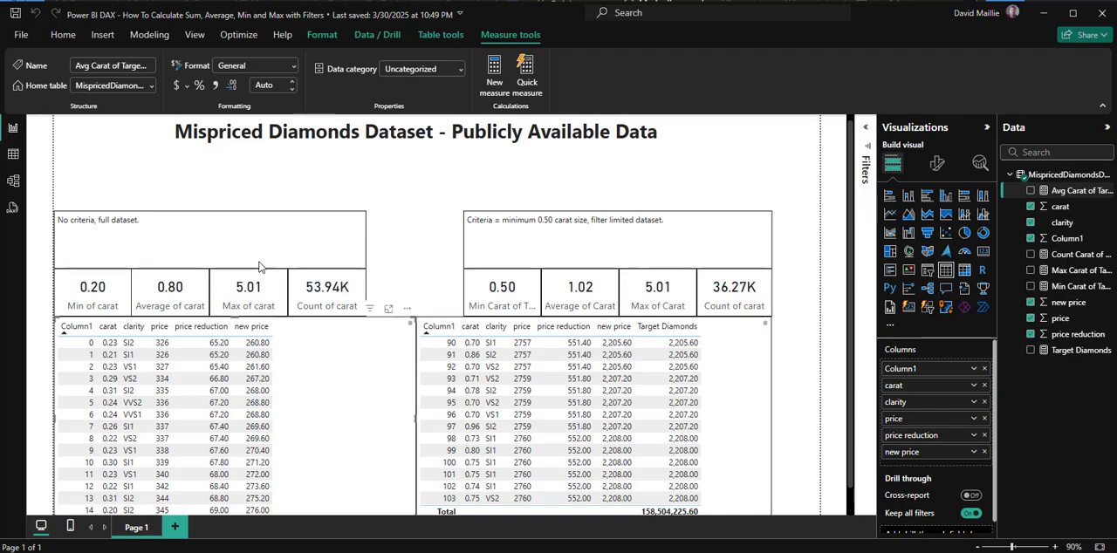
pyautogui.moveTo(112, 262)
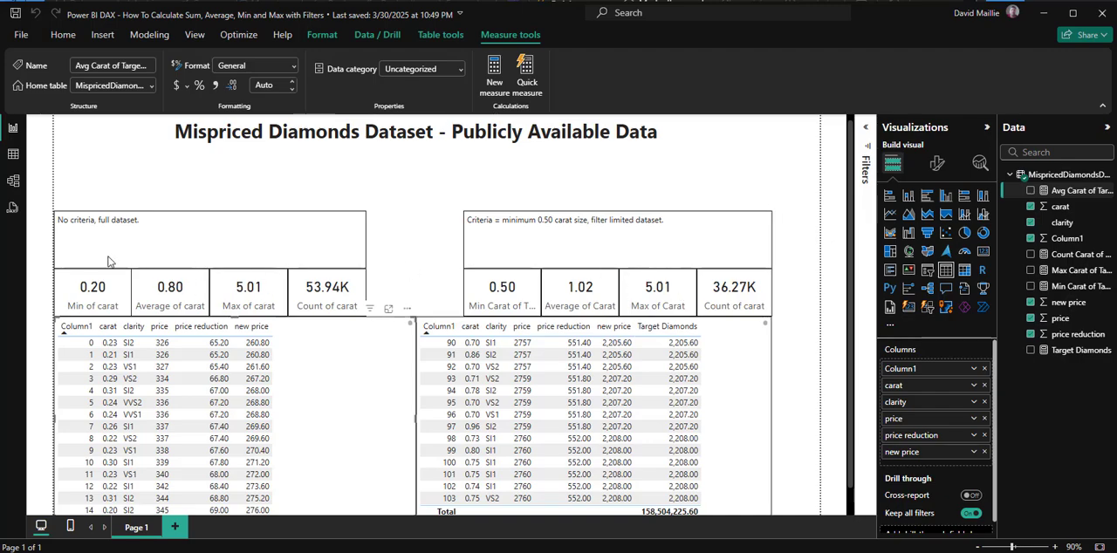
pyautogui.moveTo(540, 303)
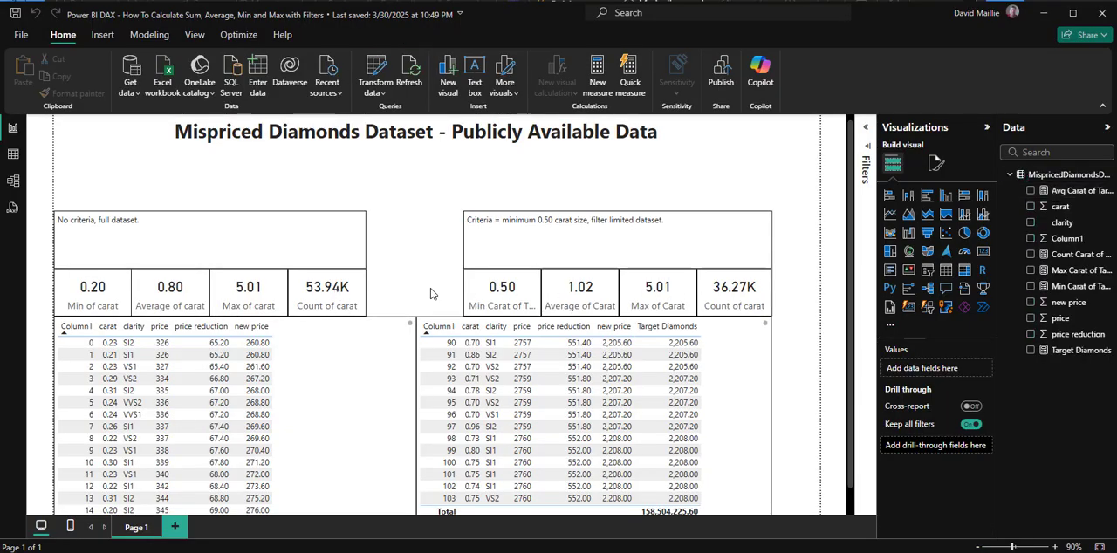
pyautogui.moveTo(747, 307)
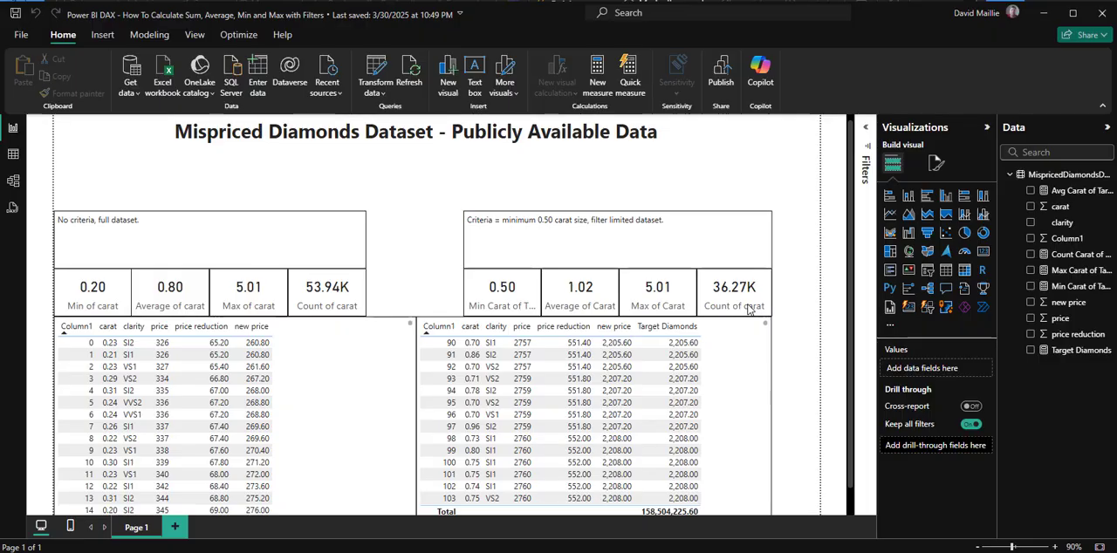
pyautogui.moveTo(672, 289)
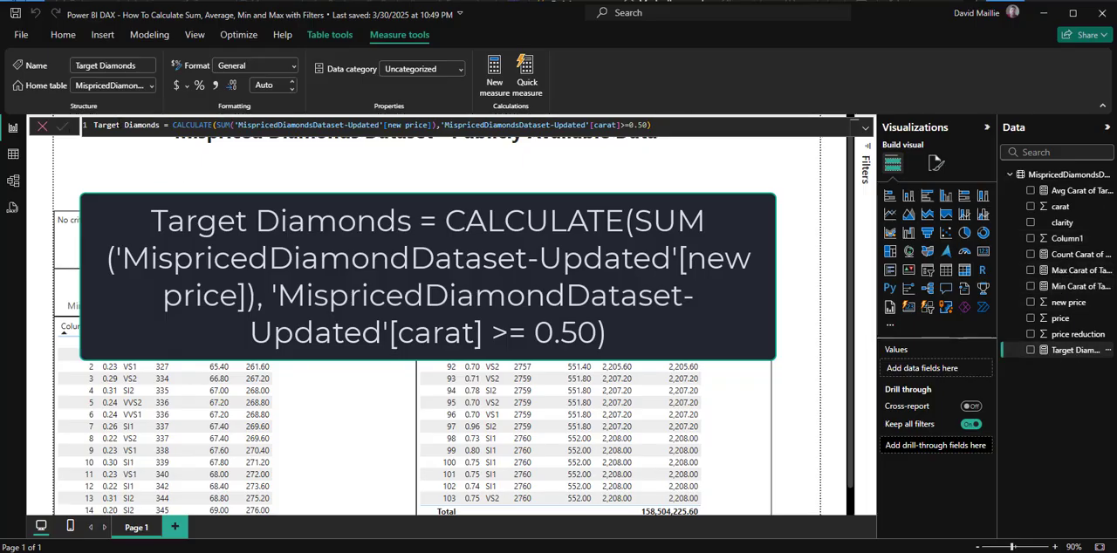
# Step: Review the Avg Carat of Target Diamonds formula, then return to the unchanged report
pyautogui.click(42, 126)
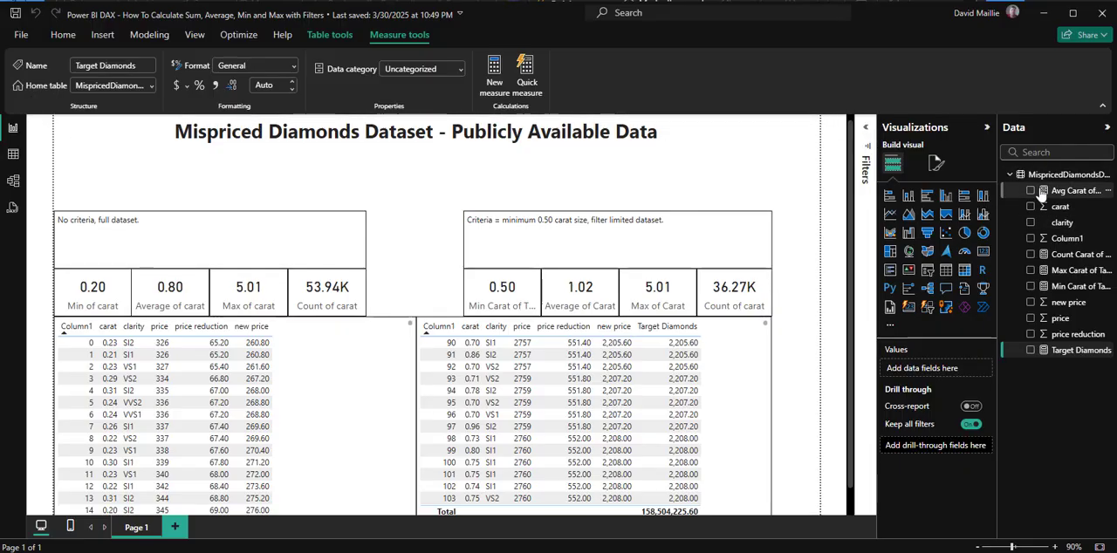
pyautogui.click(1081, 190)
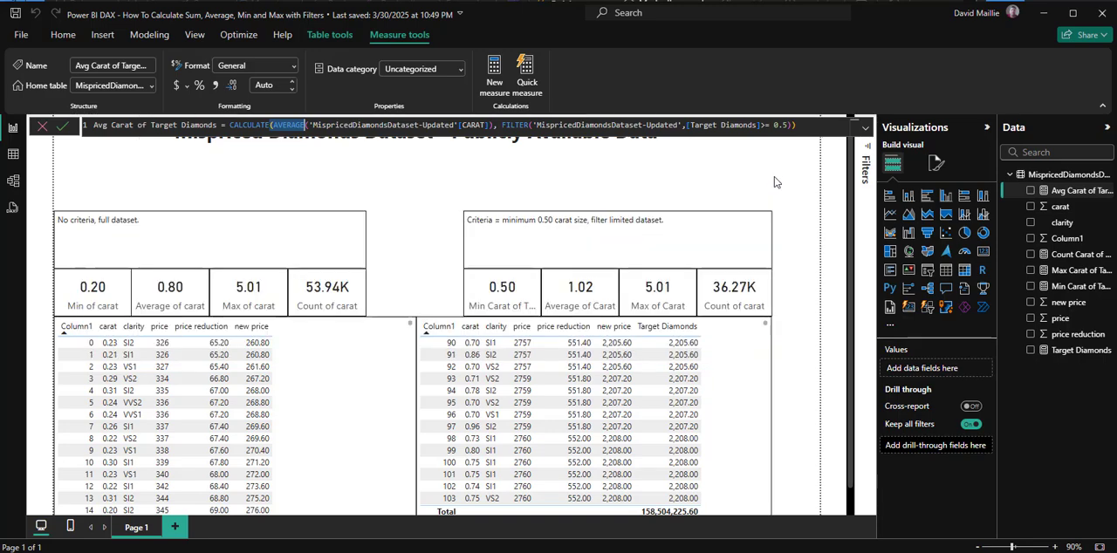
pyautogui.click(63, 35)
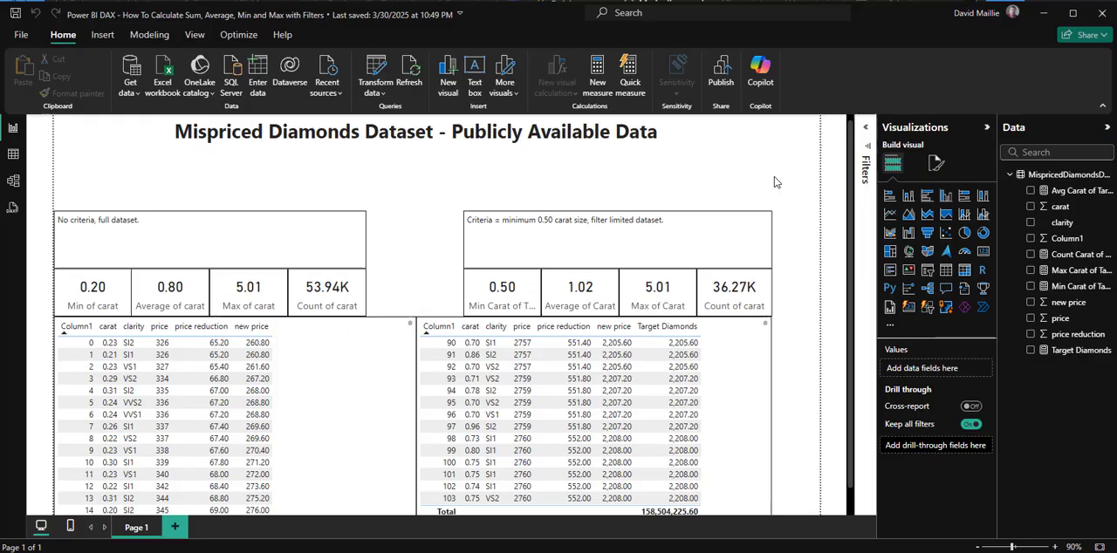